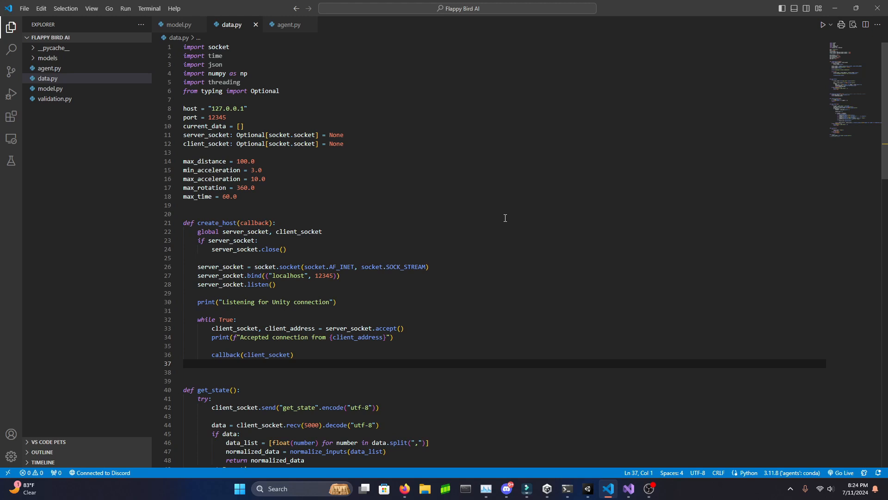
{"action": "mouse_move", "coordinate": [470, 241]}
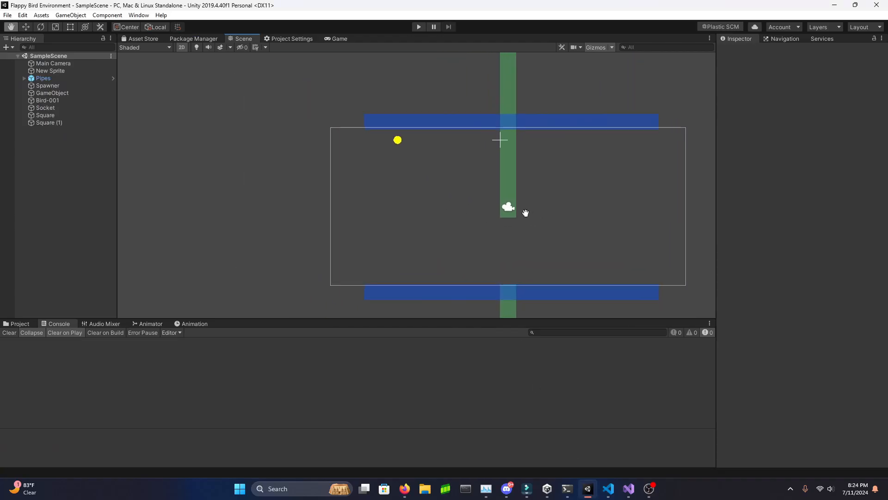
- Scroll through data.py, then bring the Unity Flappy Bird SampleScene to the front from the taskbar
{"action": "left_click", "coordinate": [608, 488]}
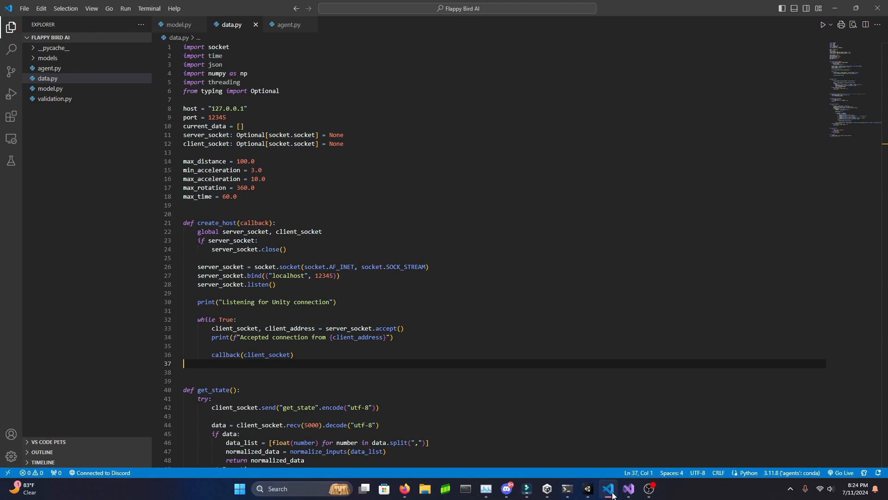
{"action": "mouse_move", "coordinate": [482, 283]}
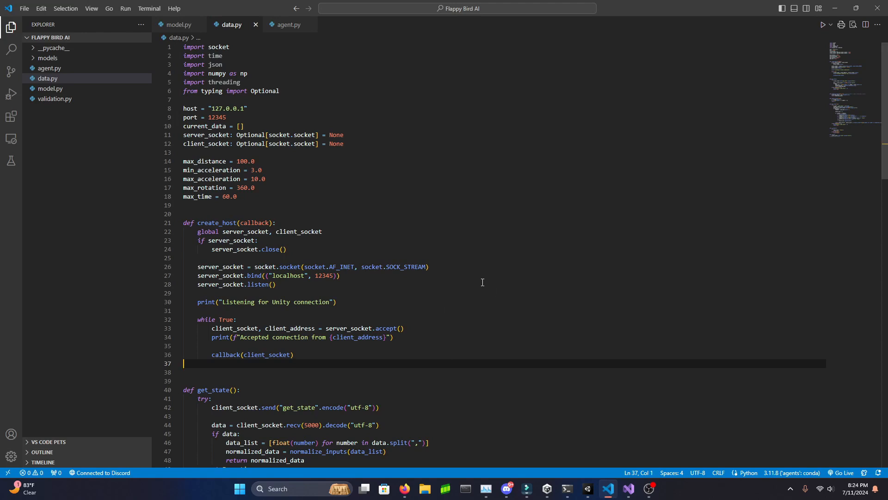
{"action": "scroll", "scroll_direction": "down", "scroll_amount": 3}
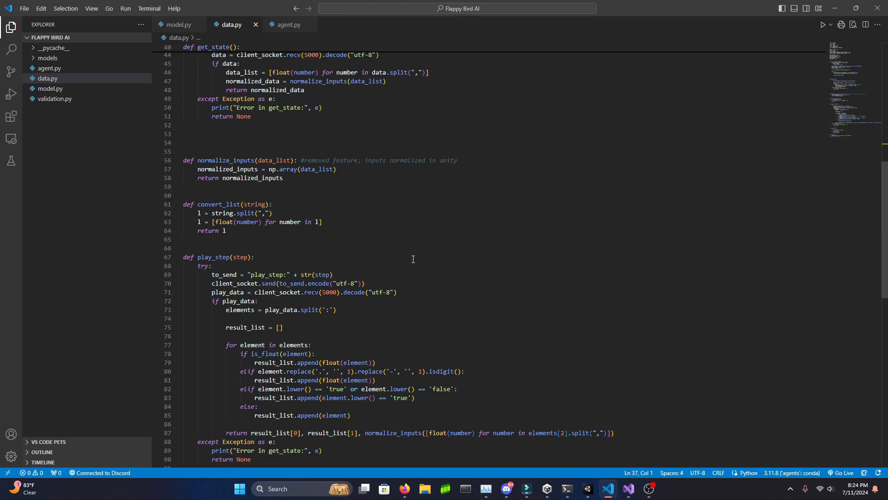
{"action": "left_click", "coordinate": [588, 488]}
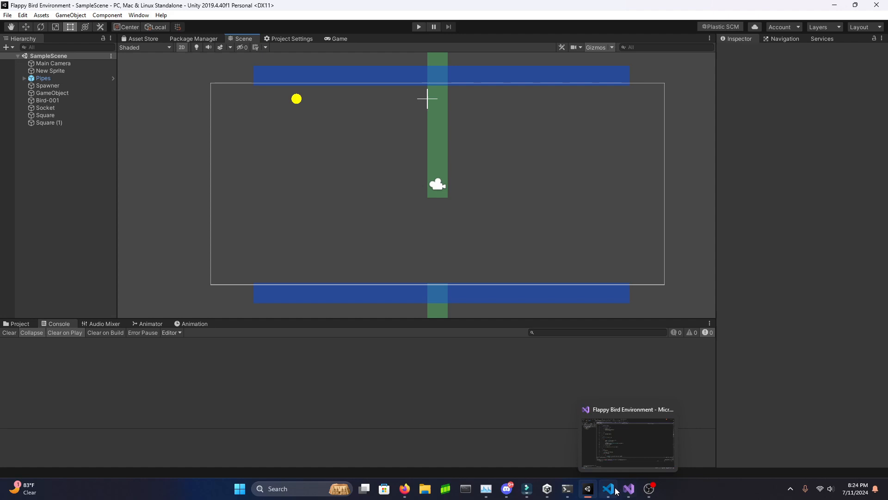
- Bring VS Code back to the front showing agent.py's data.create_host(on_connection_established) call
{"action": "left_click", "coordinate": [608, 489]}
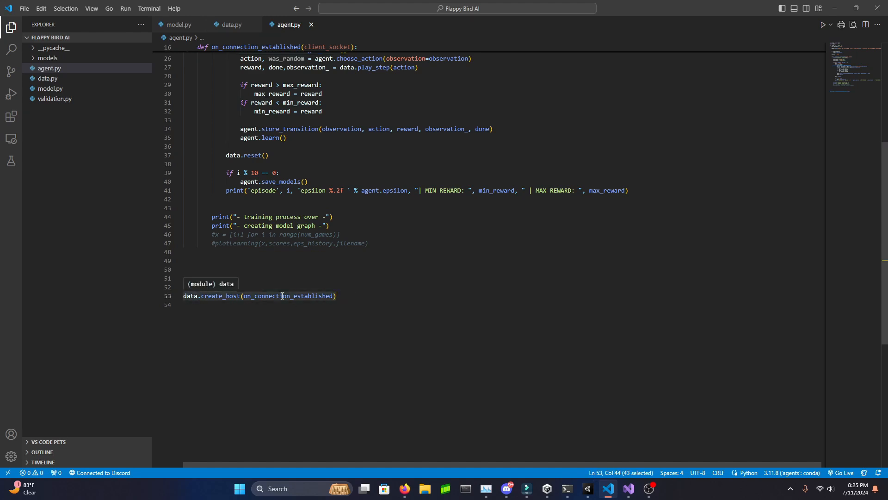
- Show data.py's socket setup, highlighting the host address on line 8 near the port and create_host
{"action": "left_click", "coordinate": [230, 24]}
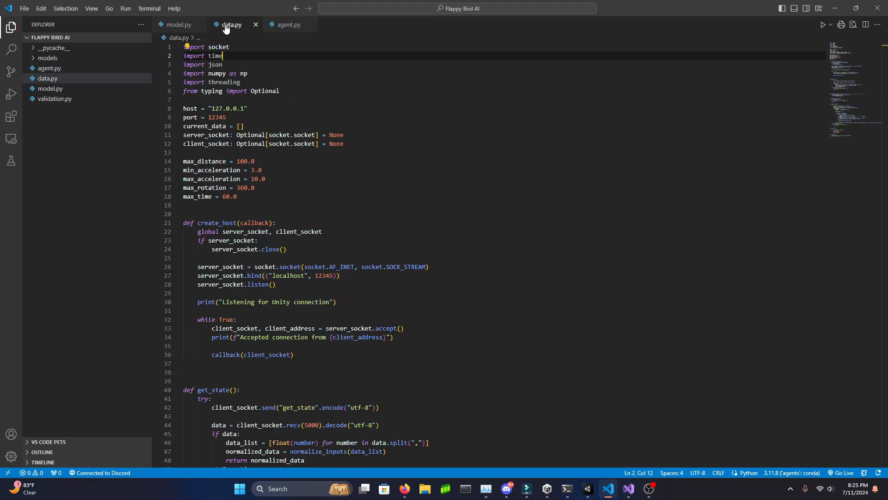
{"action": "scroll", "scroll_direction": "down", "scroll_amount": 3}
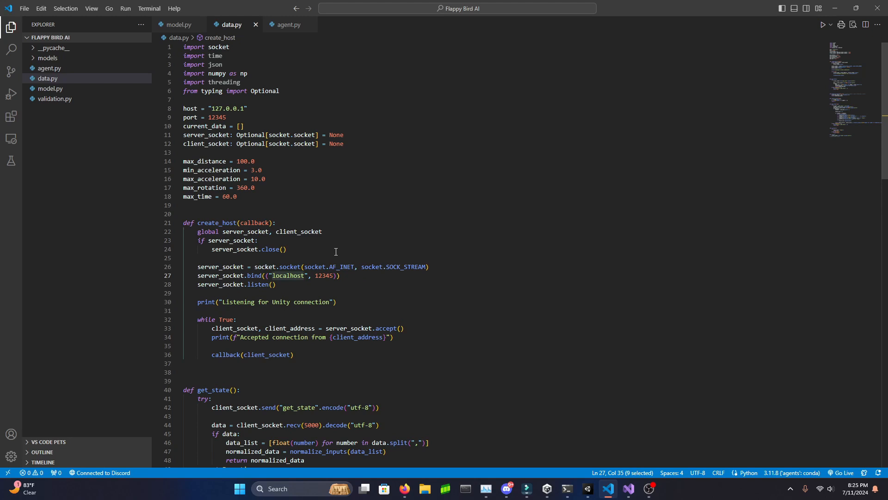
{"action": "left_click", "coordinate": [216, 108]}
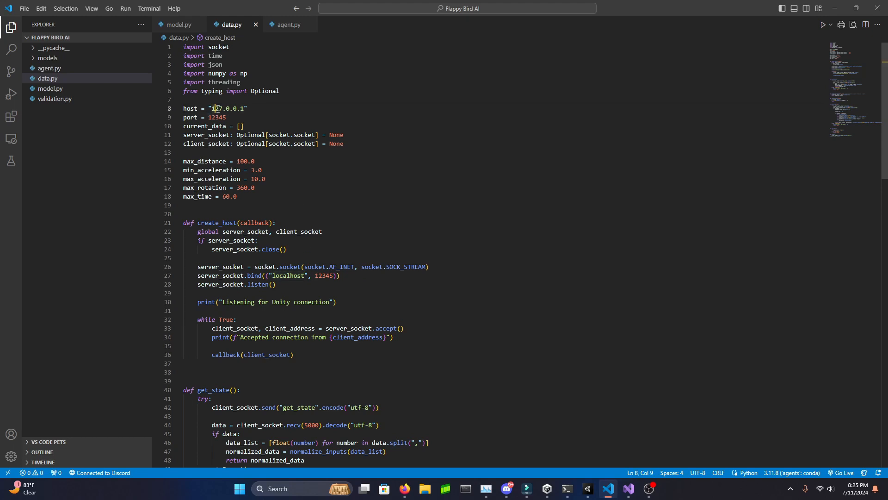
{"action": "double_click", "coordinate": [226, 108]}
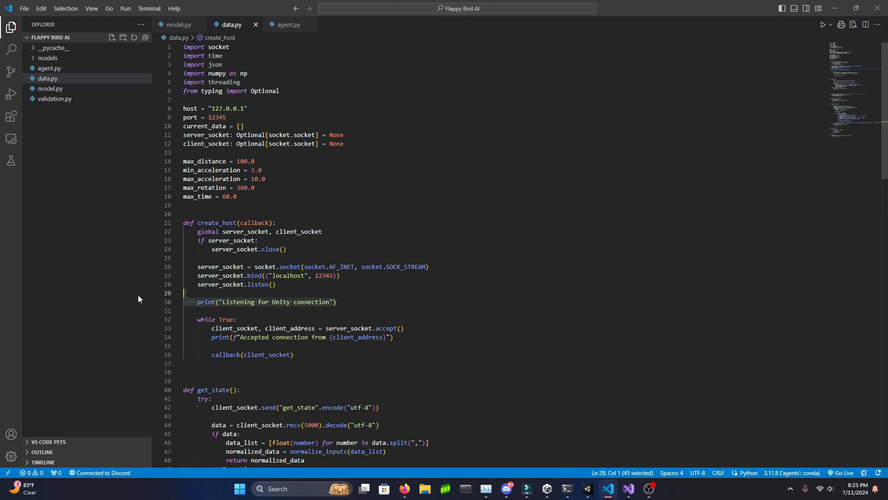
{"action": "left_click", "coordinate": [336, 302]}
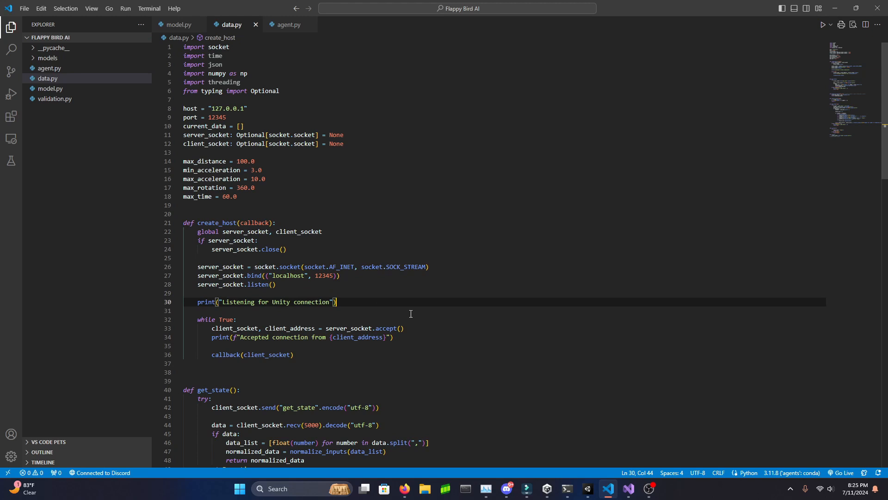
{"action": "mouse_move", "coordinate": [289, 24]}
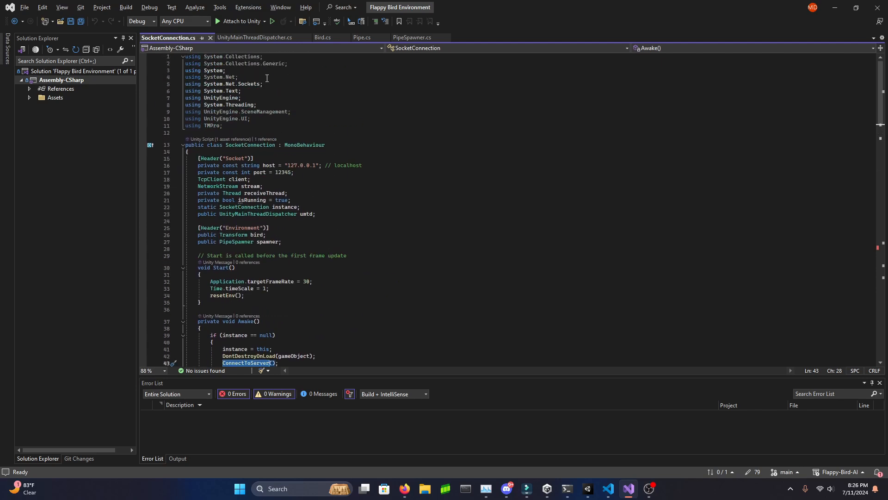
- Scroll through SocketConnection.cs's ConnectToServer code, then return to data.py's callback line
{"action": "left_click", "coordinate": [238, 77]}
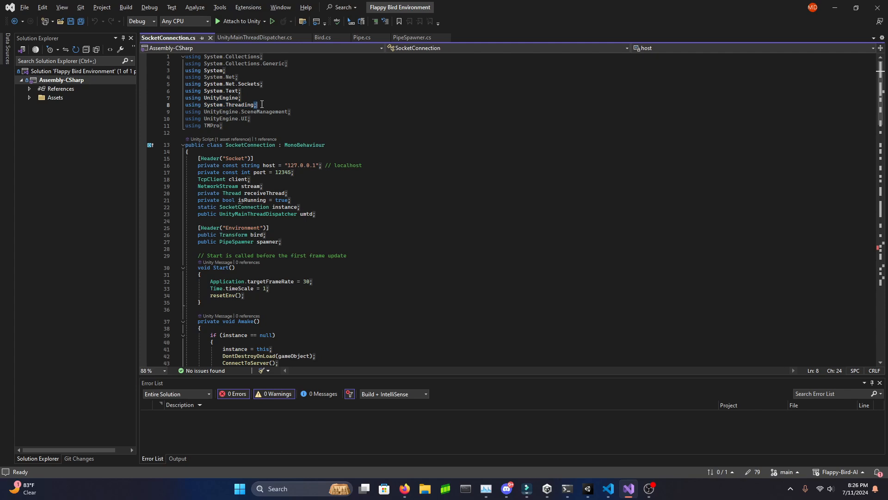
{"action": "scroll", "scroll_direction": "down", "scroll_amount": 3}
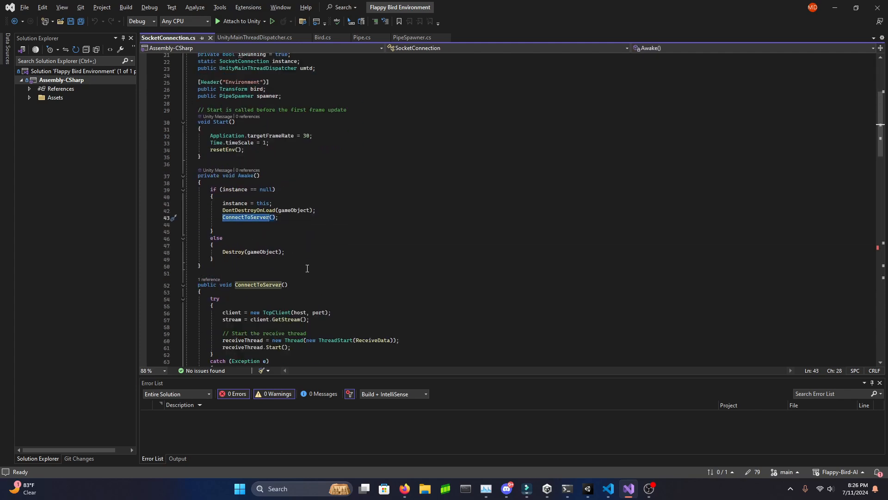
{"action": "scroll", "scroll_direction": "down", "scroll_amount": 3}
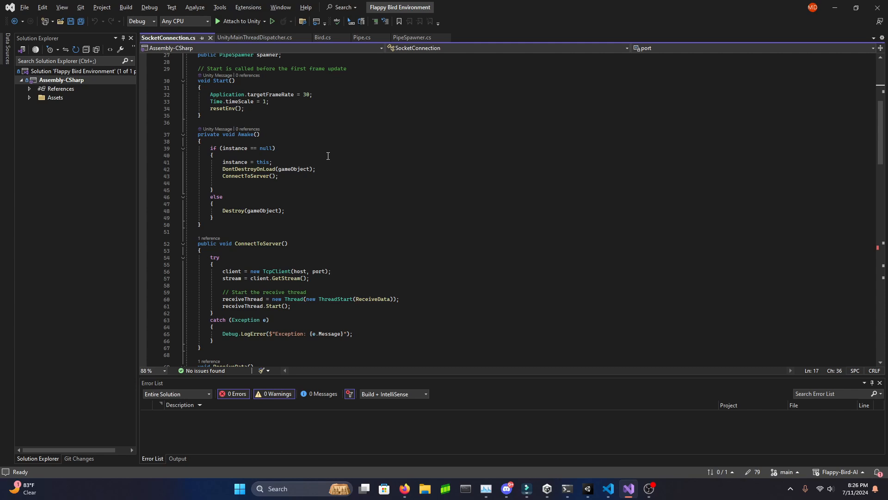
{"action": "scroll", "scroll_direction": "down", "scroll_amount": 3}
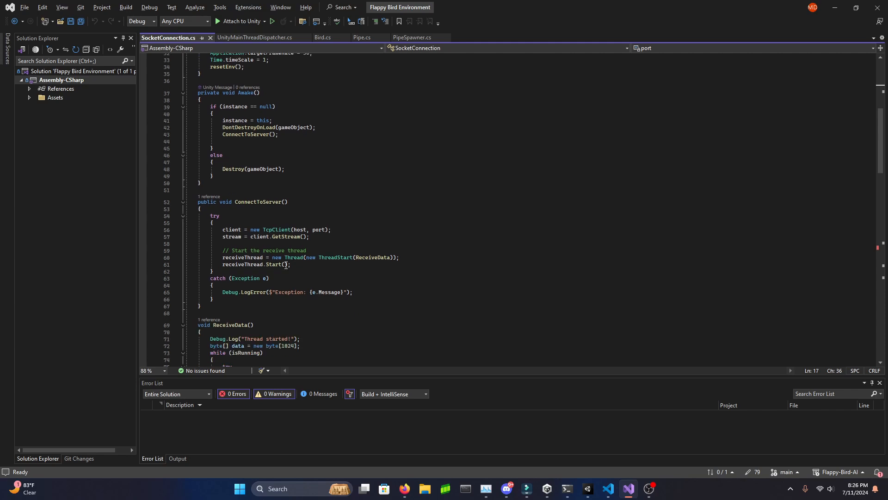
{"action": "left_click", "coordinate": [372, 256]}
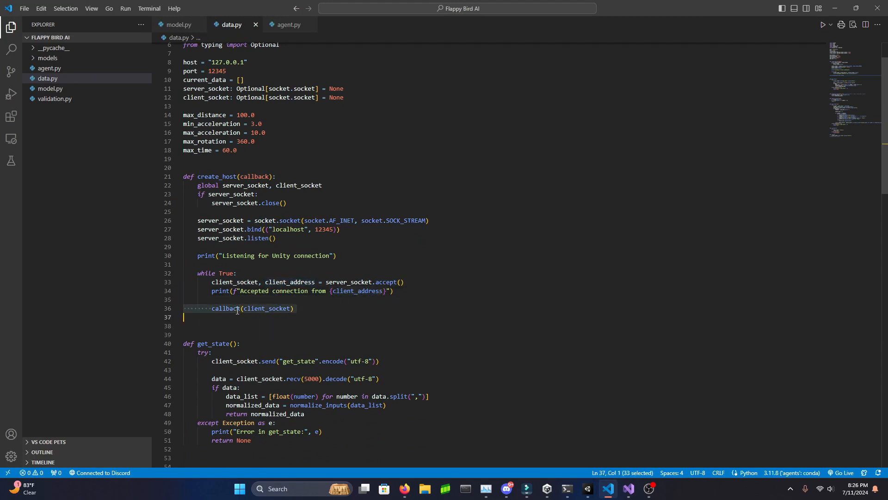
- Highlight agent.py's on_connection_established function and scroll to the Agent constructor's hyperparameters
{"action": "left_click", "coordinate": [288, 24]}
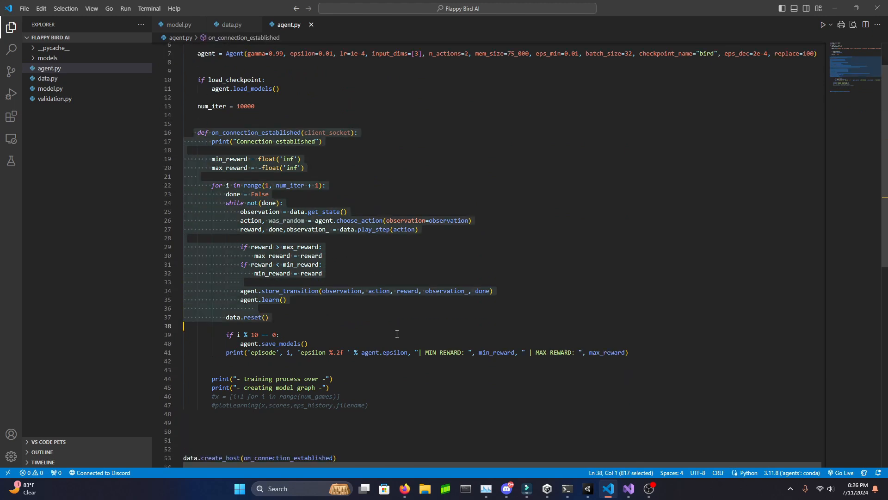
{"action": "left_click", "coordinate": [176, 133]}
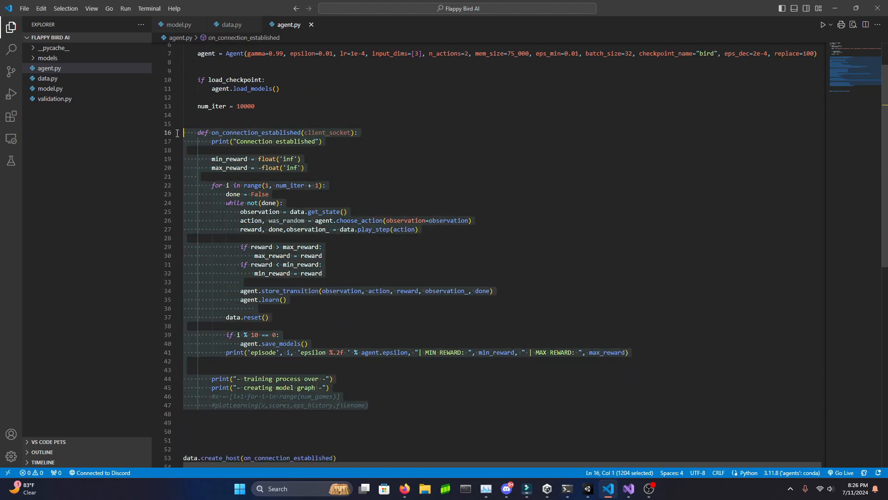
{"action": "left_click", "coordinate": [388, 158]}
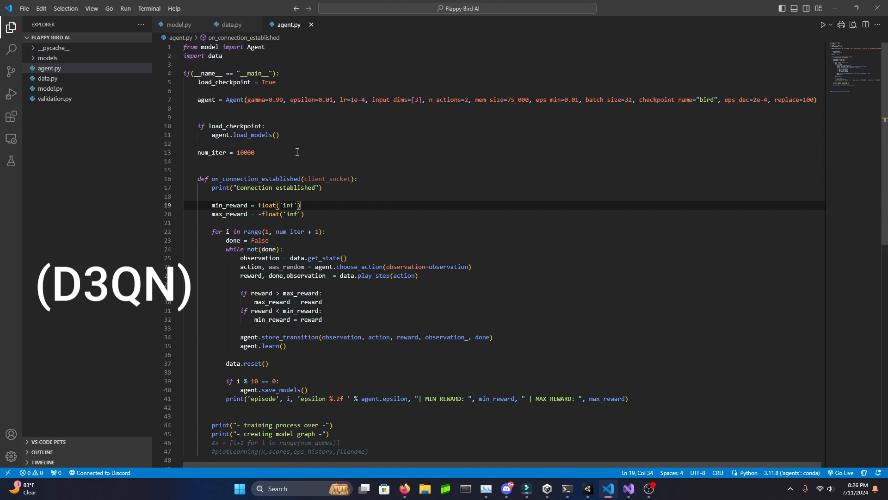
{"action": "mouse_move", "coordinate": [349, 146]}
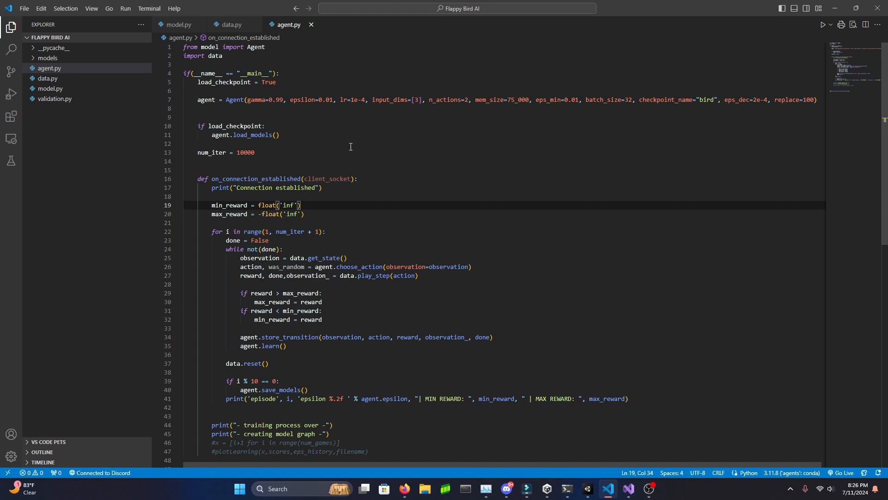
{"action": "mouse_move", "coordinate": [358, 99]}
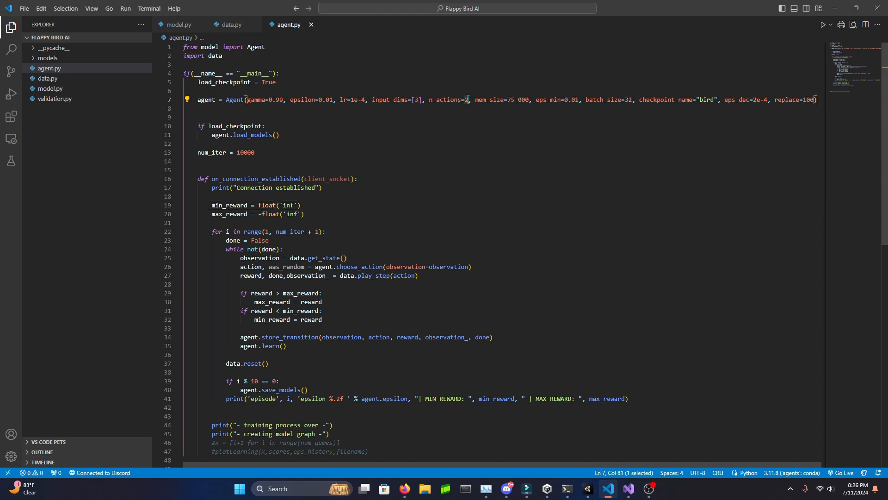
{"action": "scroll", "scroll_direction": "down", "scroll_amount": 3}
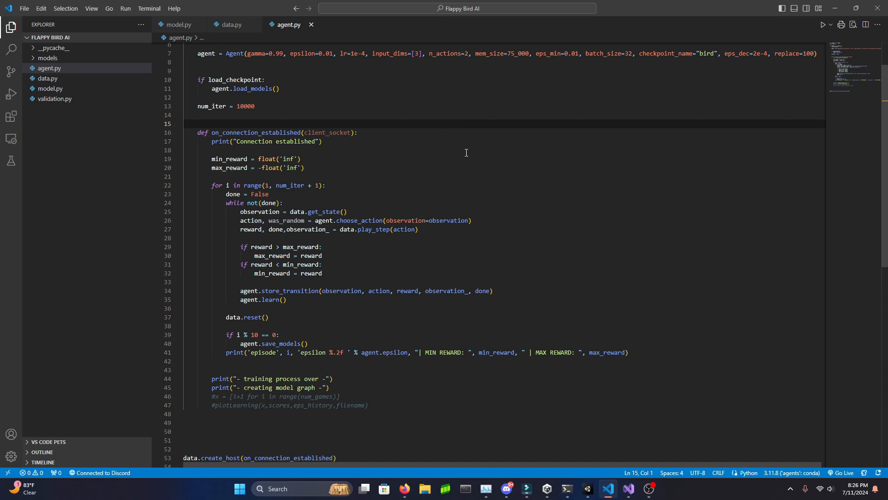
{"action": "mouse_move", "coordinate": [377, 157]}
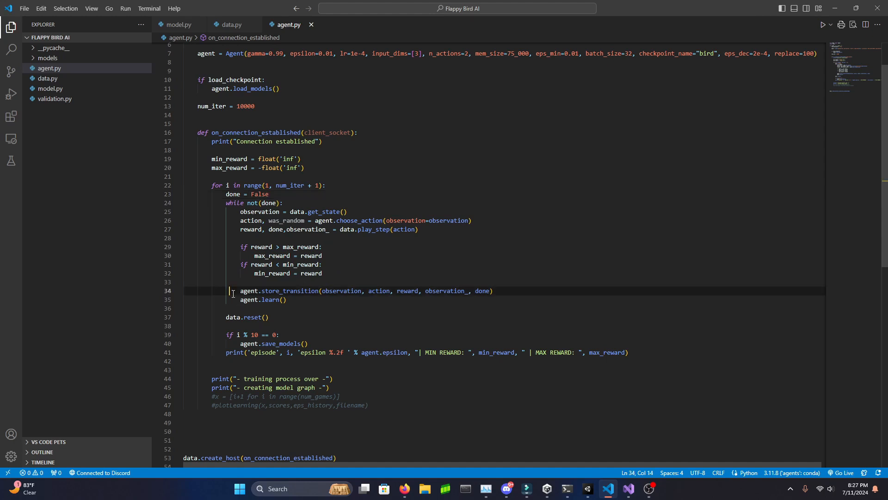
{"action": "double_click", "coordinate": [290, 290]}
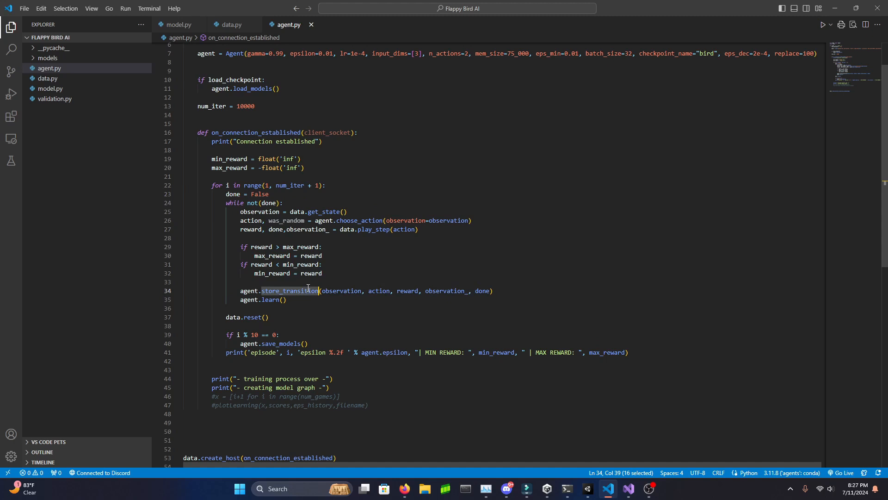
{"action": "mouse_move", "coordinate": [325, 274]}
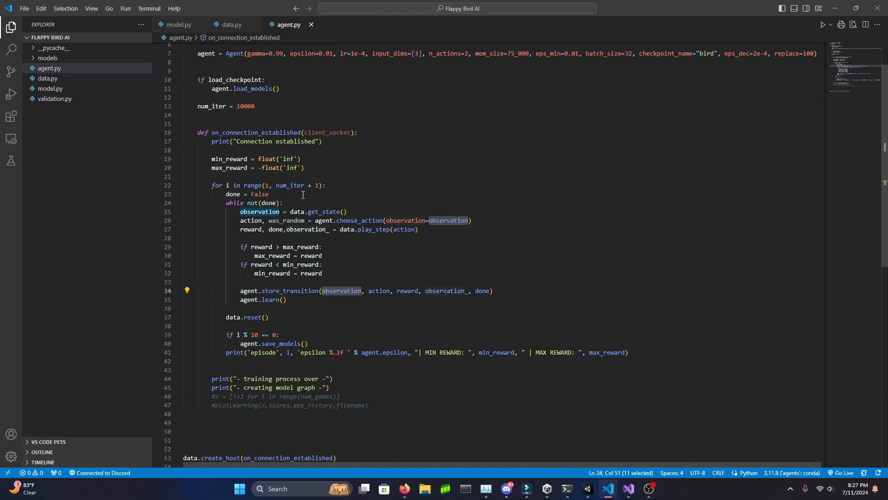
{"action": "mouse_move", "coordinate": [444, 155]}
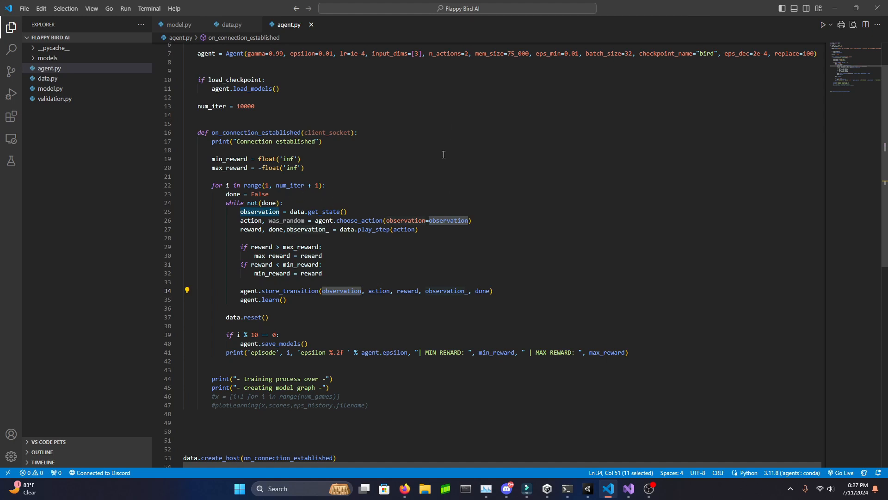
{"action": "mouse_move", "coordinate": [553, 150]}
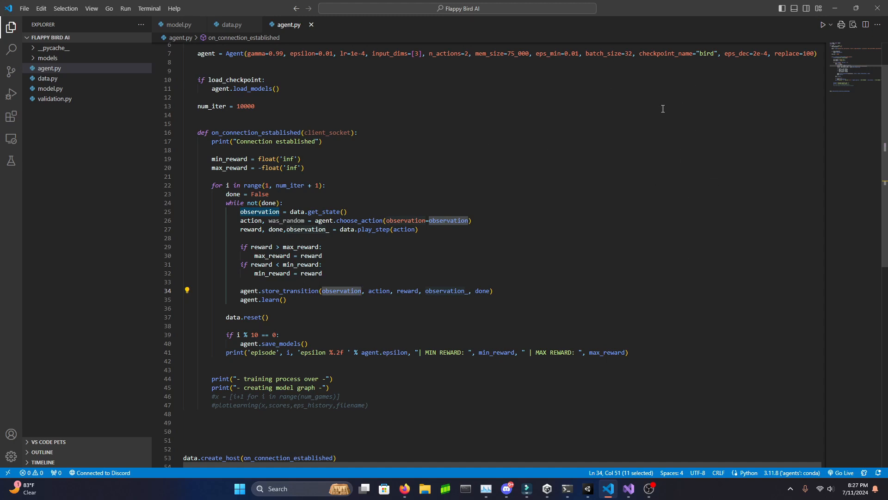
{"action": "double_click", "coordinate": [379, 291]}
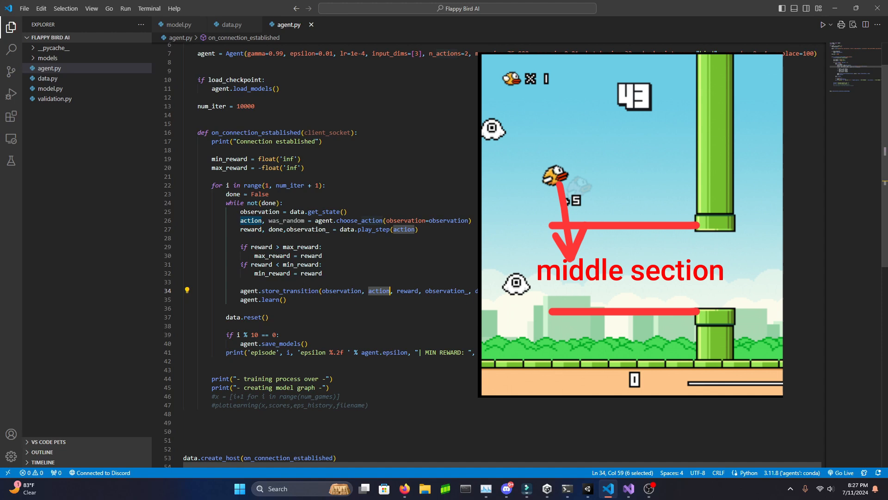
{"action": "double_click", "coordinate": [406, 291]}
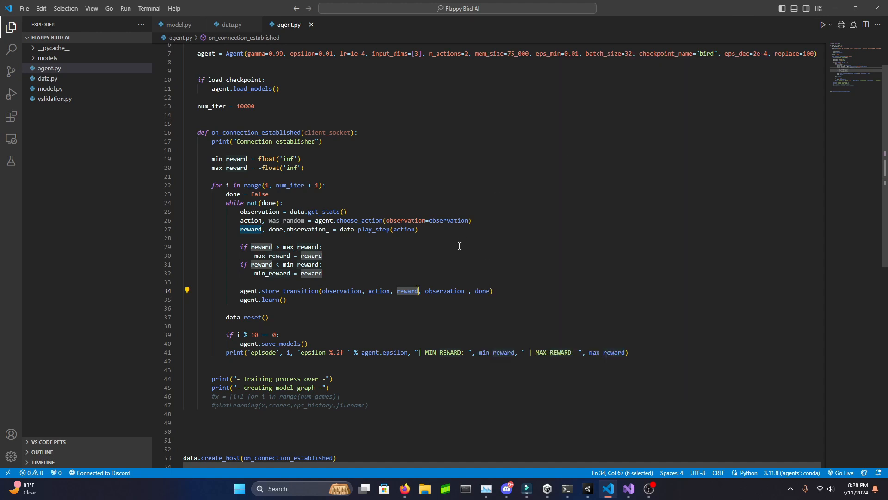
{"action": "double_click", "coordinate": [445, 291]}
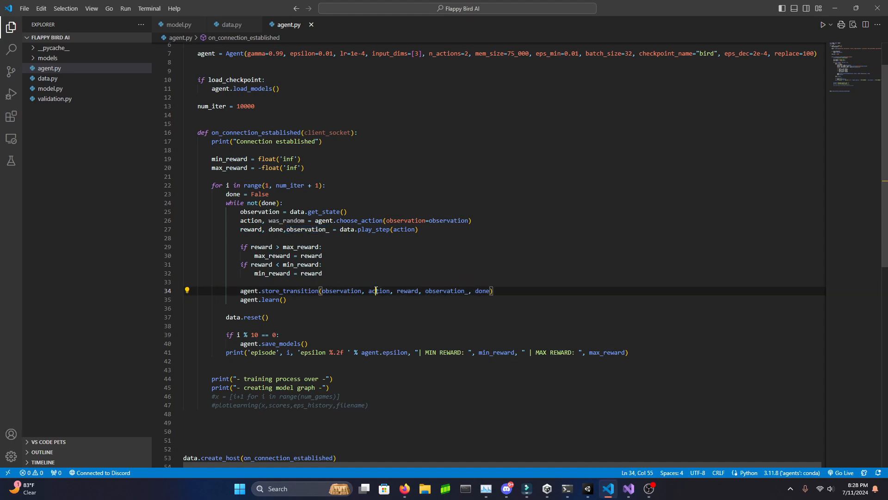
{"action": "double_click", "coordinate": [481, 290]}
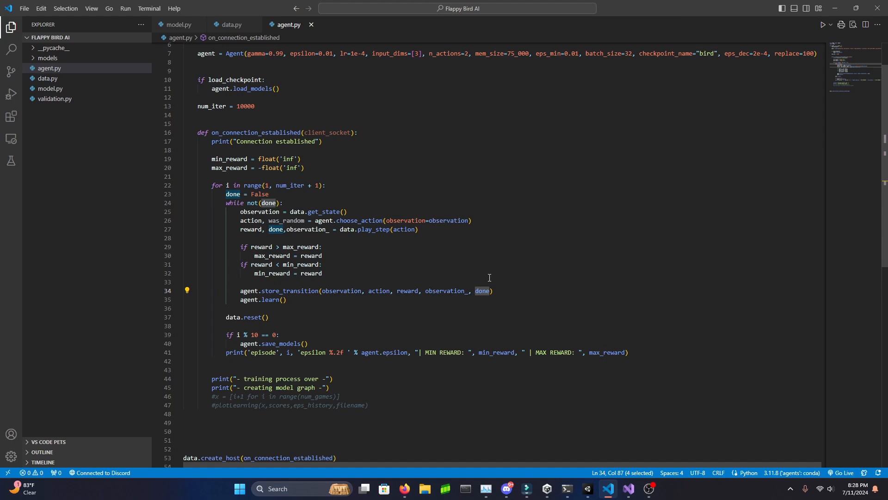
{"action": "mouse_move", "coordinate": [503, 270]}
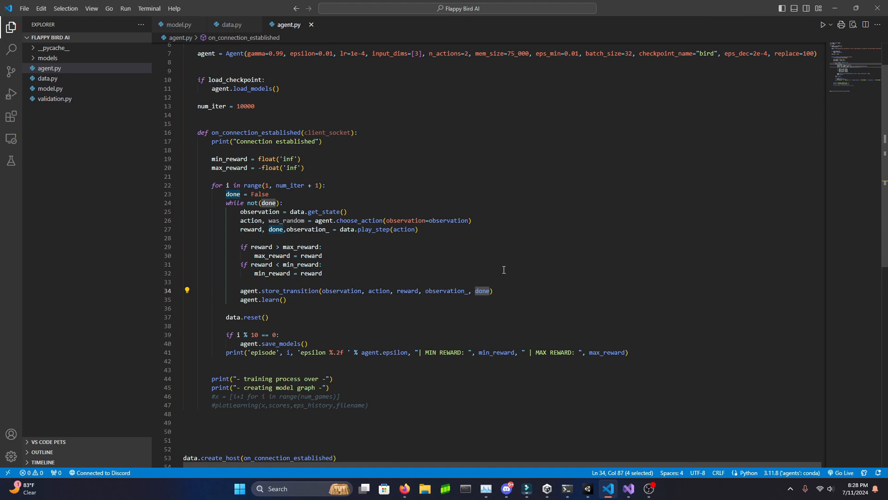
{"action": "mouse_move", "coordinate": [495, 244]}
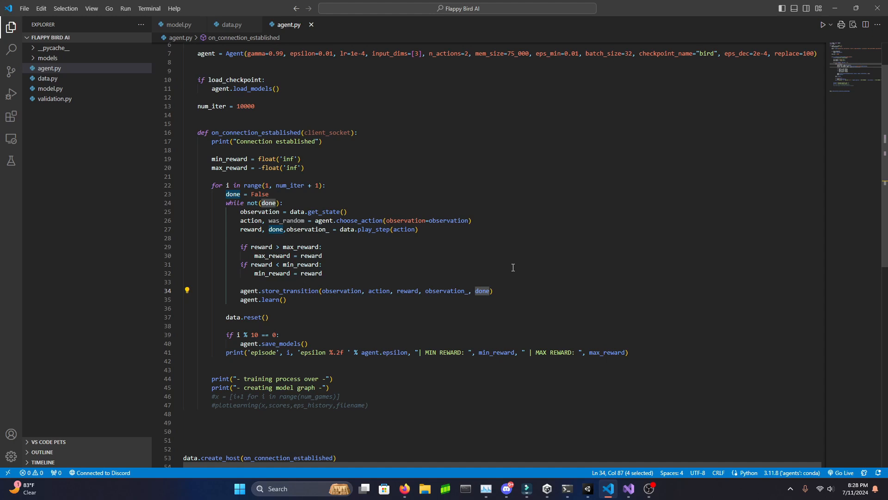
{"action": "mouse_move", "coordinate": [589, 276]}
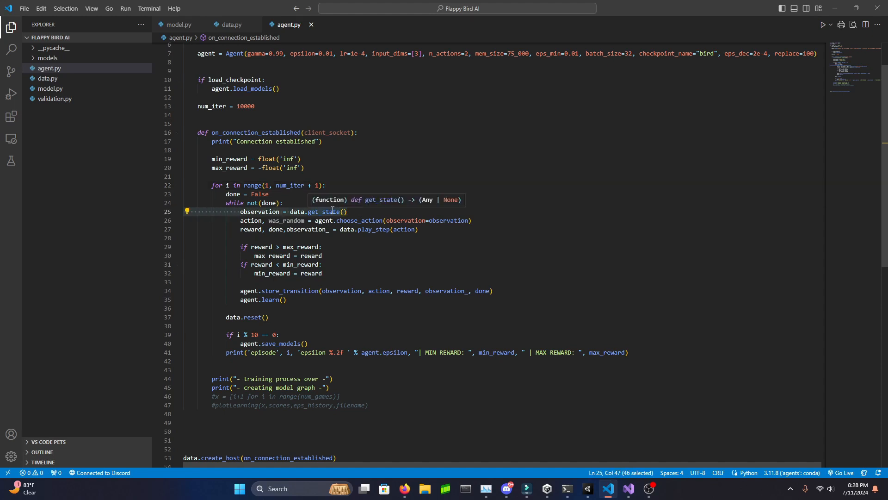
- Review get_state in data.py, highlighting the message sent to Unity and its utf-8 encoding, then switch to Visual Studio
{"action": "left_click", "coordinate": [232, 24]}
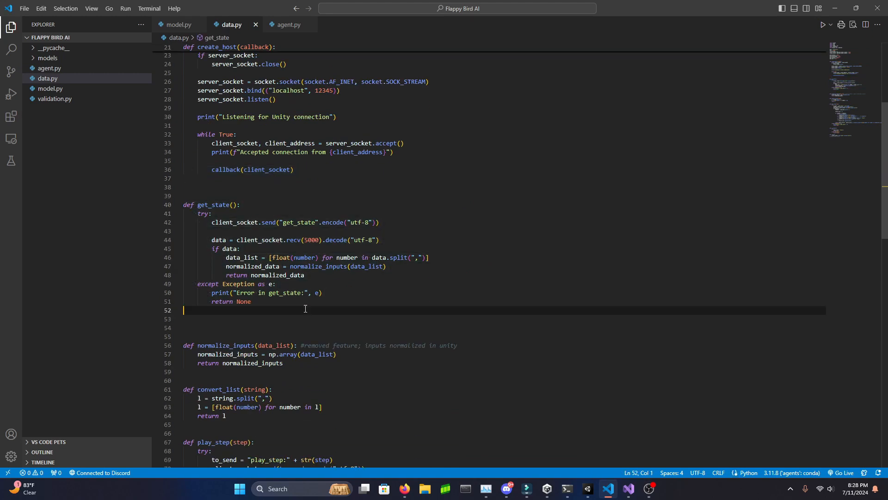
{"action": "left_click", "coordinate": [198, 213]}
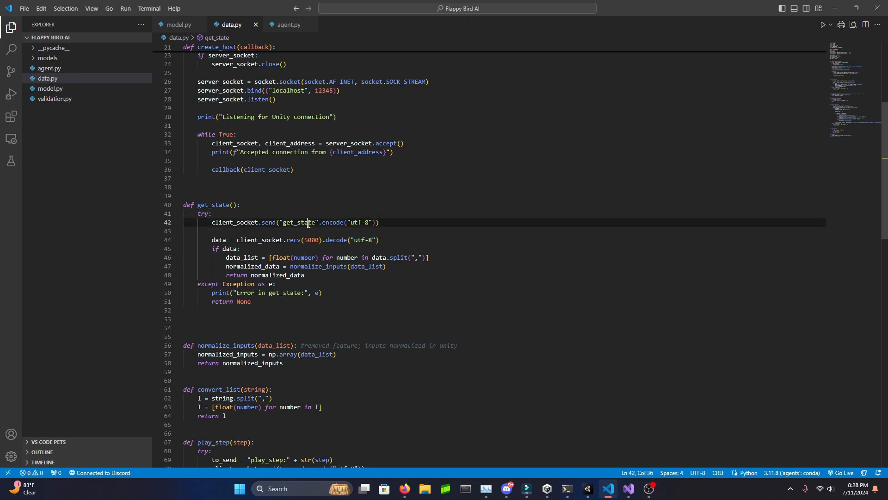
{"action": "double_click", "coordinate": [297, 222]}
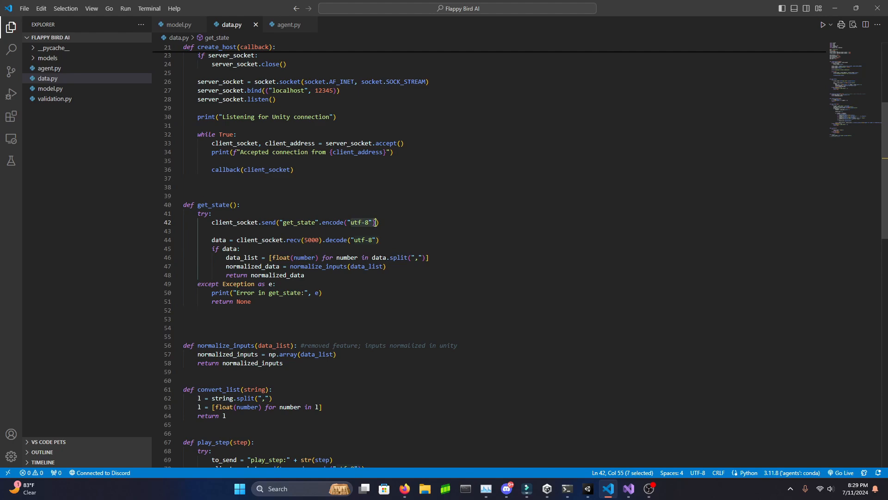
{"action": "left_click", "coordinate": [627, 488]}
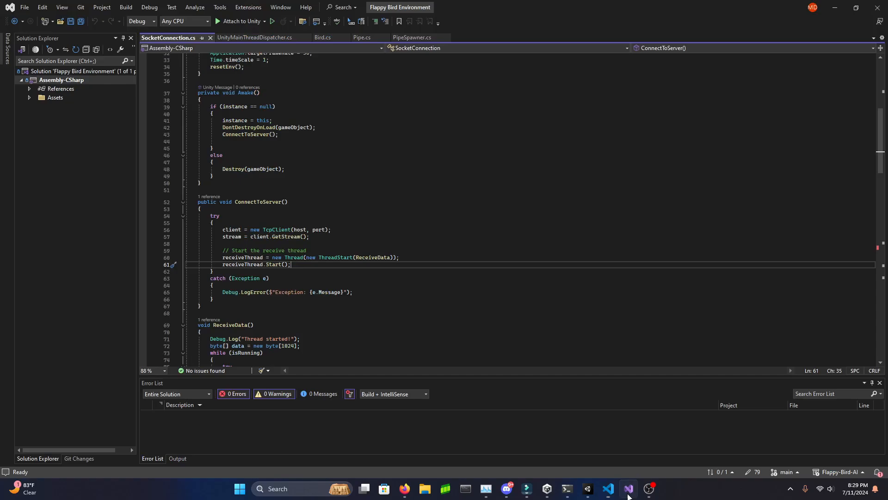
- Highlight ReceiveData's message decoding line and the get_state string in SocketConnection.cs
{"action": "scroll", "scroll_direction": "up", "scroll_amount": 3}
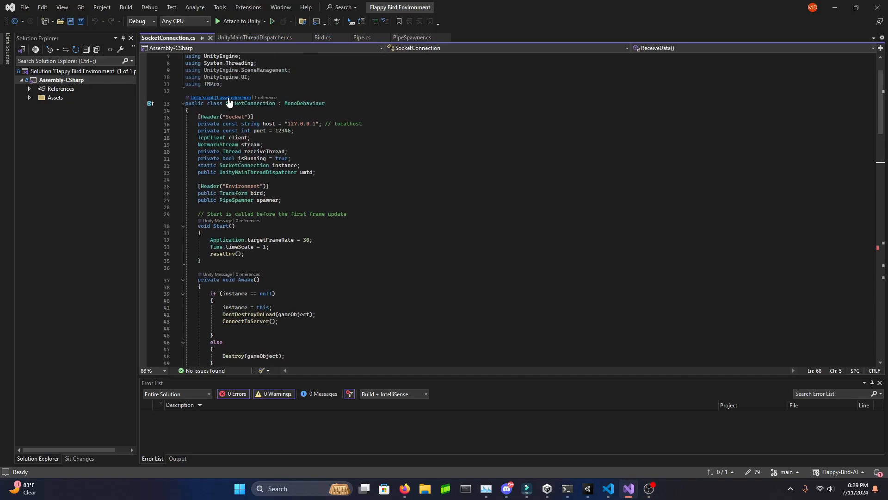
{"action": "scroll", "scroll_direction": "down", "scroll_amount": 3}
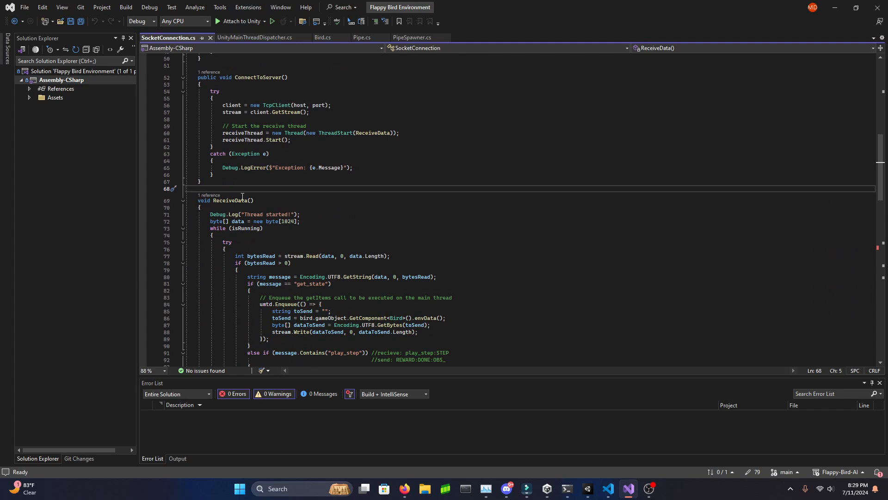
{"action": "left_click", "coordinate": [223, 132]}
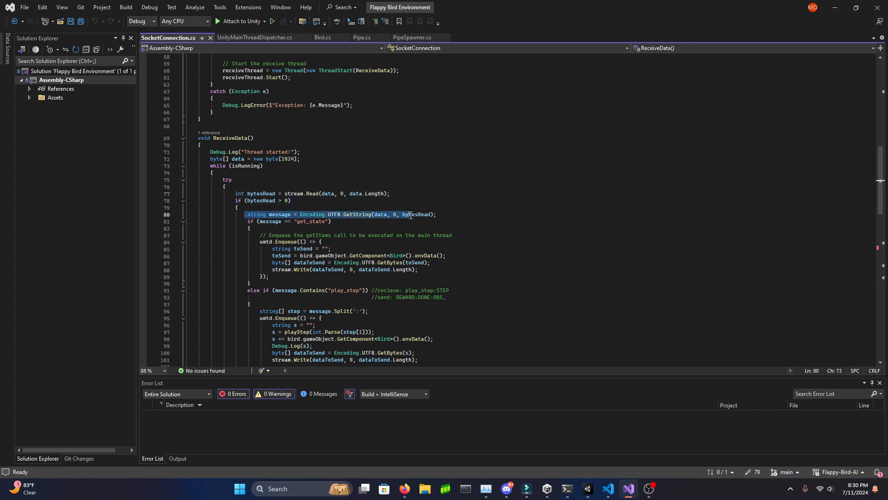
{"action": "double_click", "coordinate": [334, 214]}
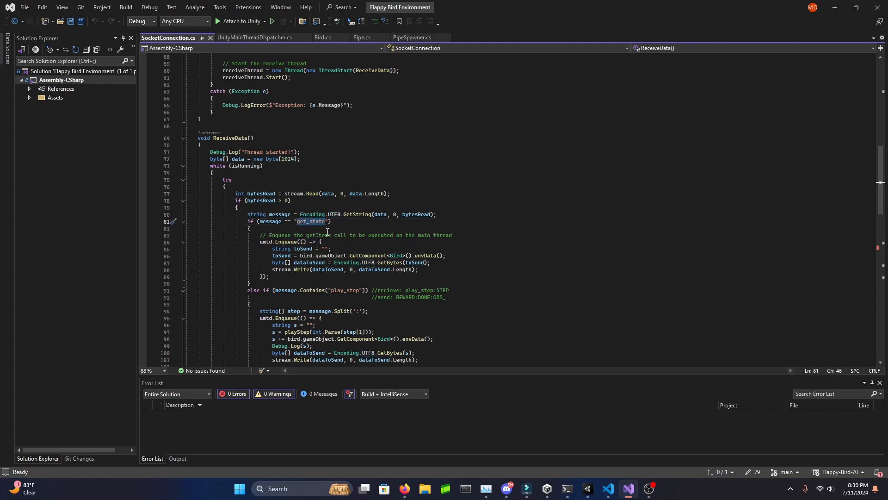
{"action": "scroll", "scroll_direction": "down", "scroll_amount": 3}
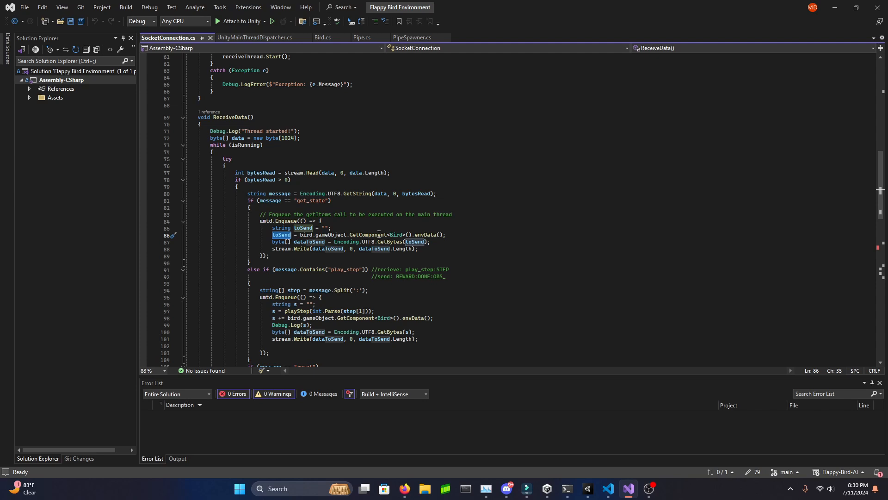
{"action": "mouse_move", "coordinate": [435, 234]}
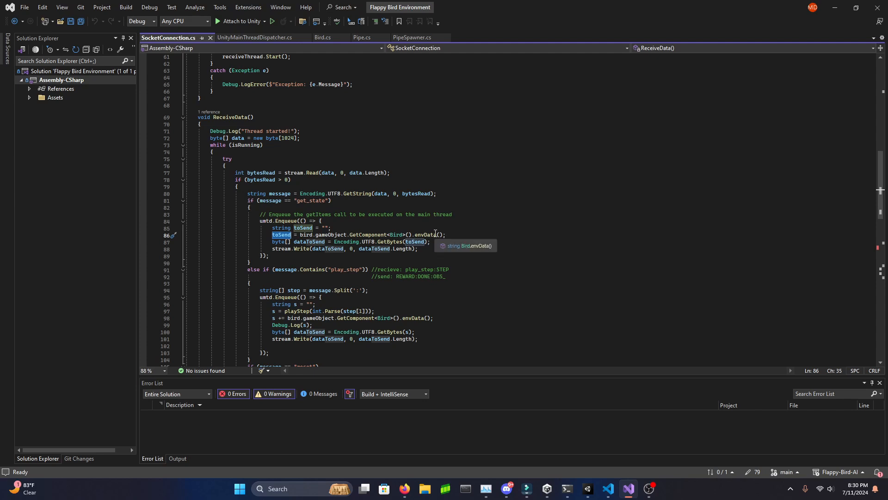
- Follow envData into Bird.cs, go back to the ReceiveData handler, then return to data.py's receive line
{"action": "left_click", "coordinate": [322, 37]}
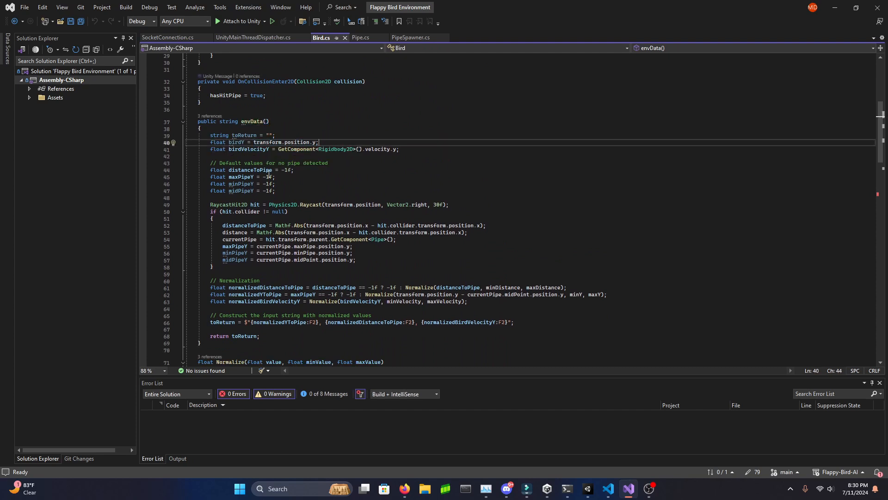
{"action": "left_click", "coordinate": [168, 37]}
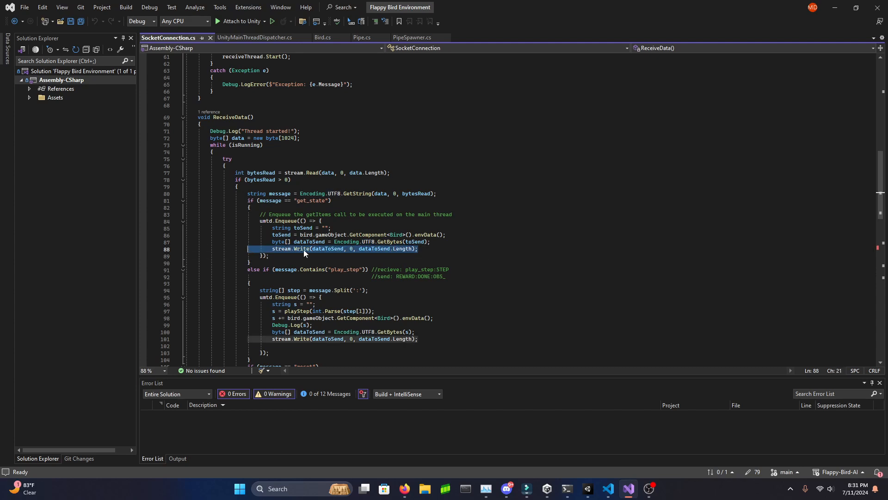
{"action": "left_click", "coordinate": [608, 488]}
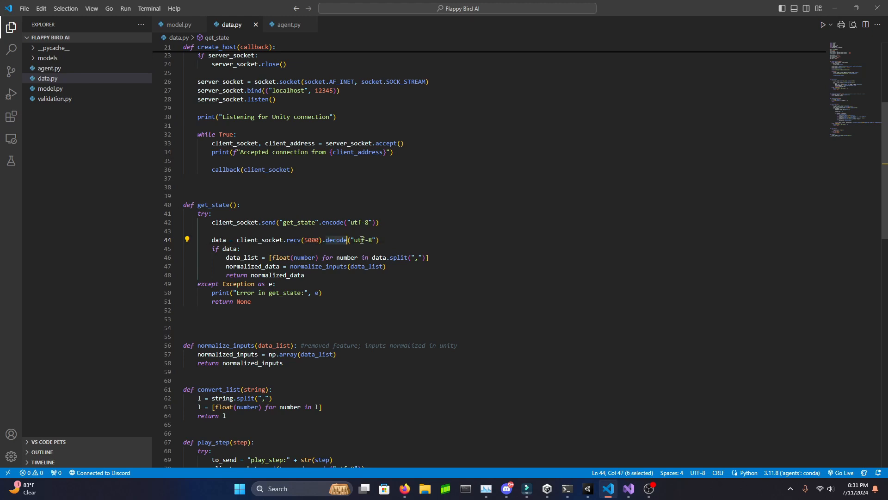
- Highlight the array conversion in normalize_inputs, then return to agent.py's training loop
{"action": "double_click", "coordinate": [294, 240]}
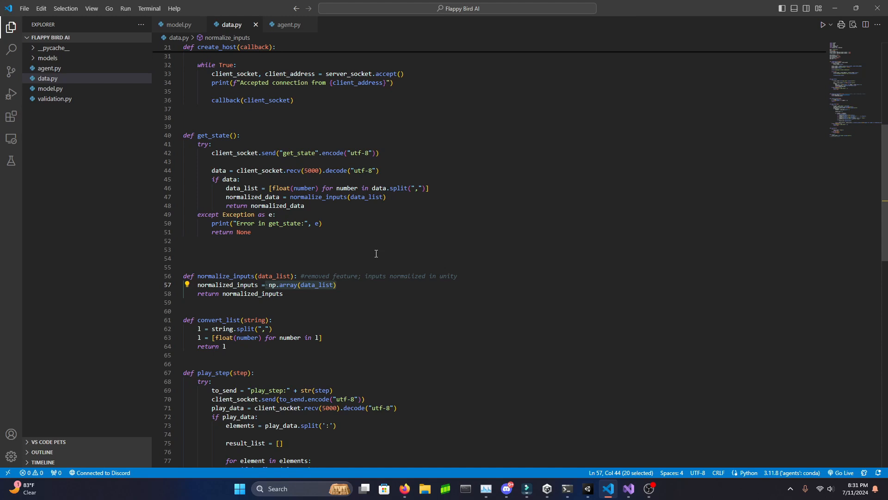
{"action": "mouse_move", "coordinate": [226, 206]}
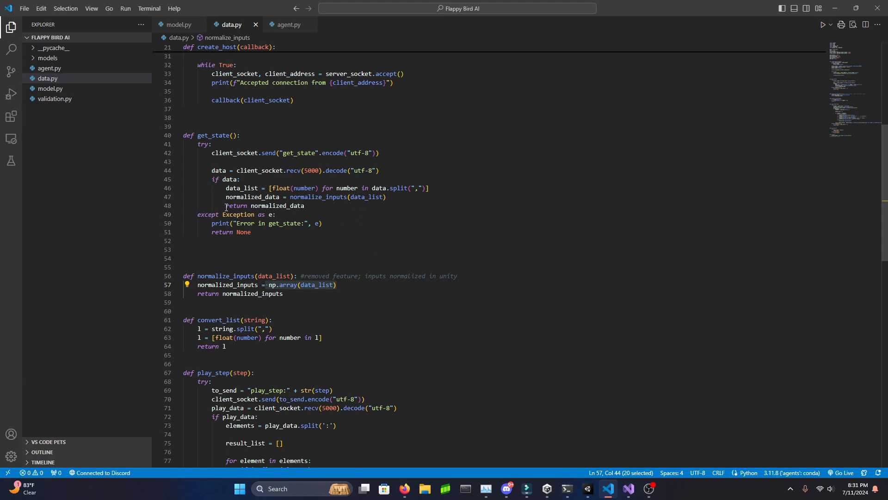
{"action": "left_click", "coordinate": [289, 24]}
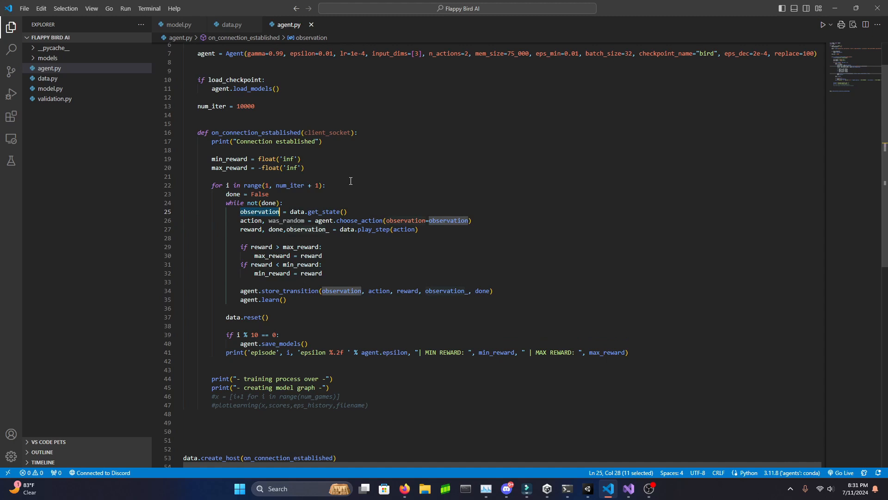
{"action": "mouse_move", "coordinate": [350, 206]}
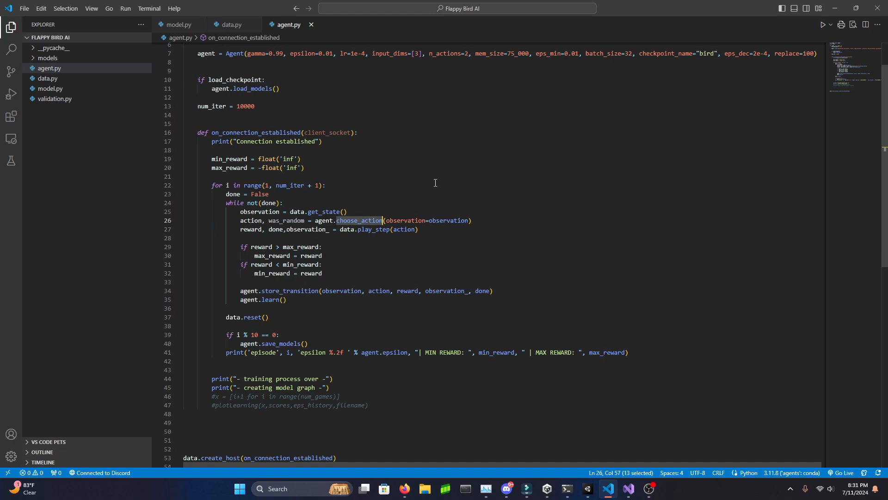
- Highlight choose_action and the play_step line in agent.py, then follow play_step to its definition and step argument in data.py
{"action": "double_click", "coordinate": [260, 211]}
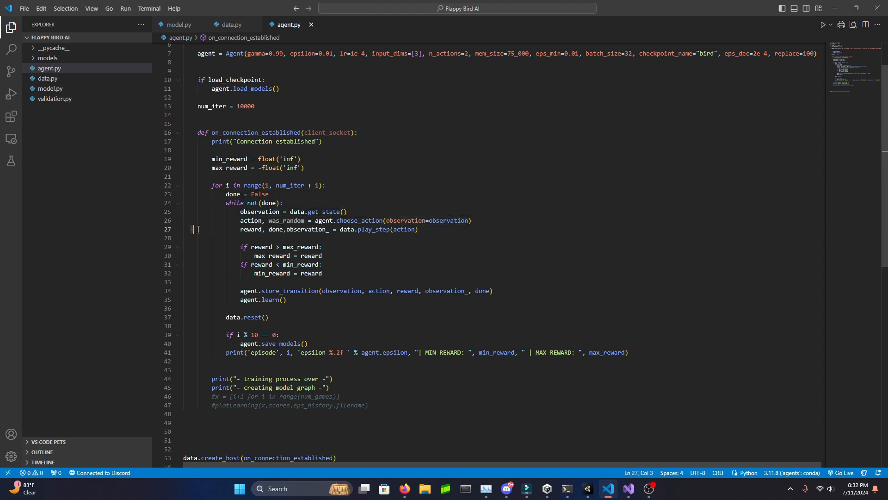
{"action": "left_click_drag", "start_coordinate": [196, 229], "coordinate": [418, 228]}
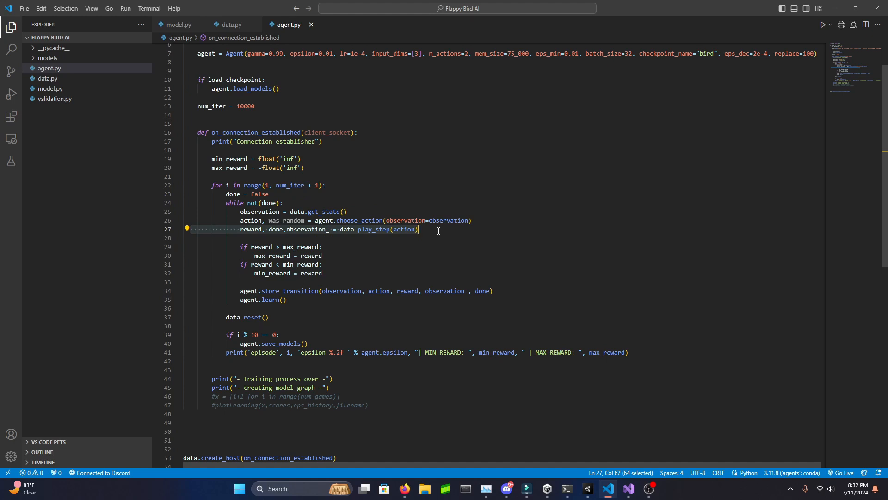
{"action": "mouse_move", "coordinate": [231, 24]}
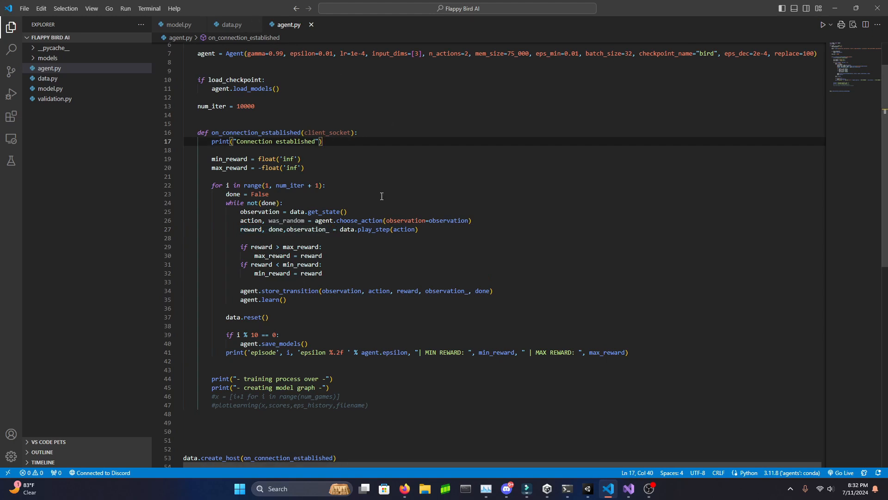
{"action": "left_click", "coordinate": [232, 24]}
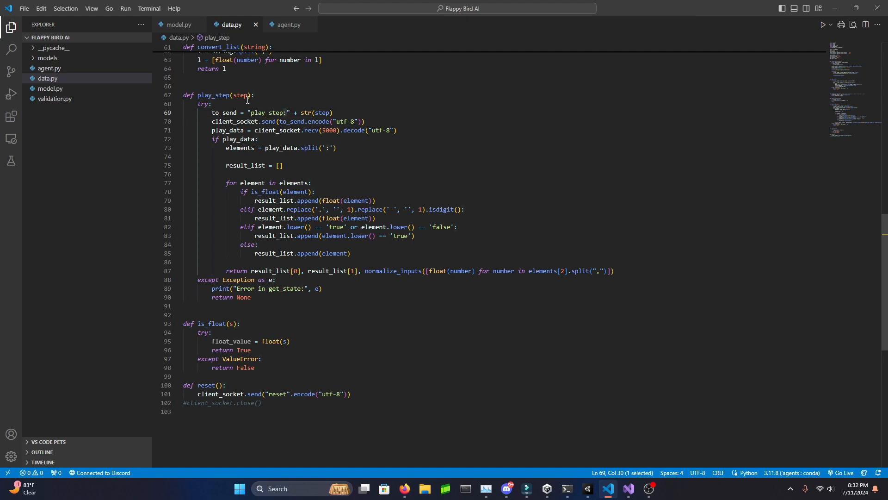
{"action": "double_click", "coordinate": [241, 94]}
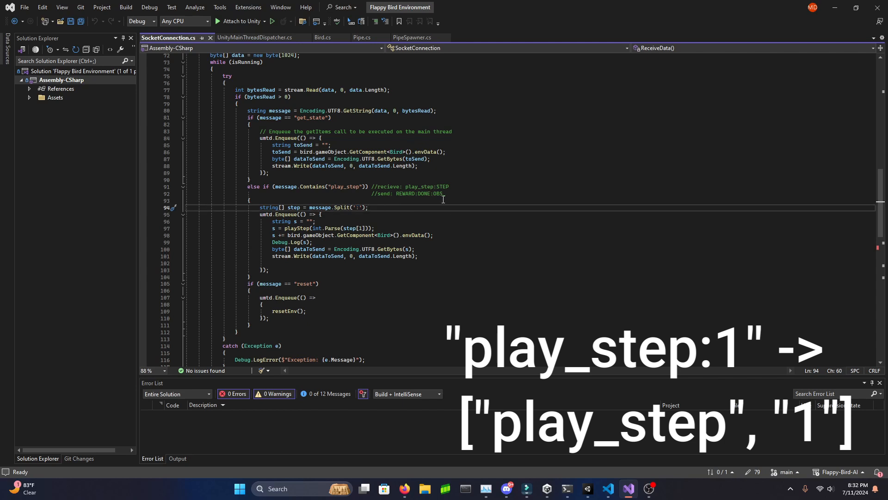
- Highlight the play_step message name in SocketConnection.cs and follow playStep to Bird.cs's playAction method
{"action": "double_click", "coordinate": [344, 186]}
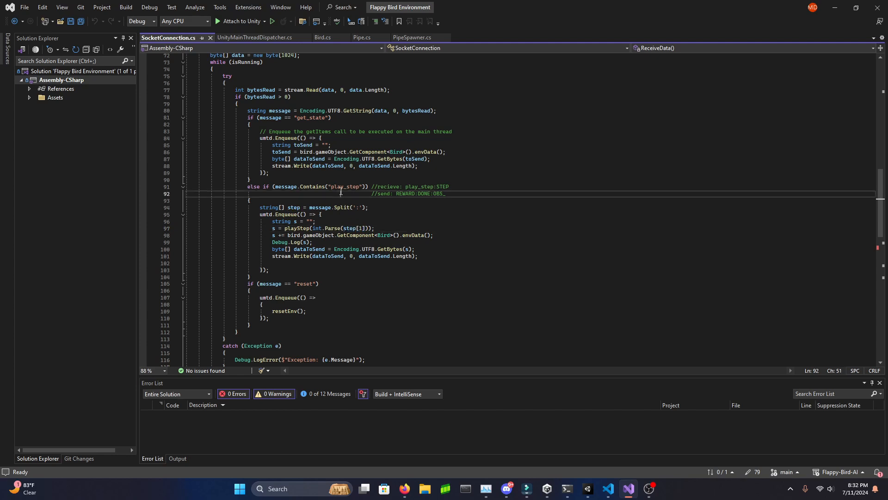
{"action": "double_click", "coordinate": [344, 186]}
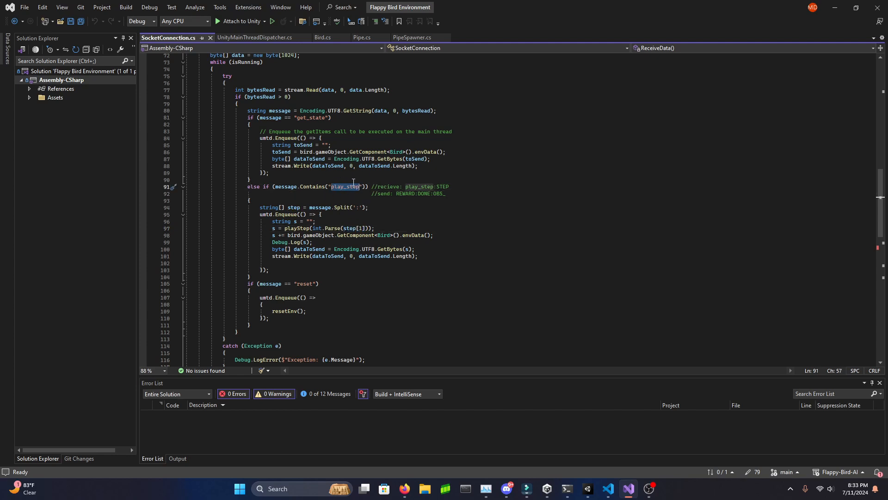
{"action": "mouse_move", "coordinate": [413, 187]}
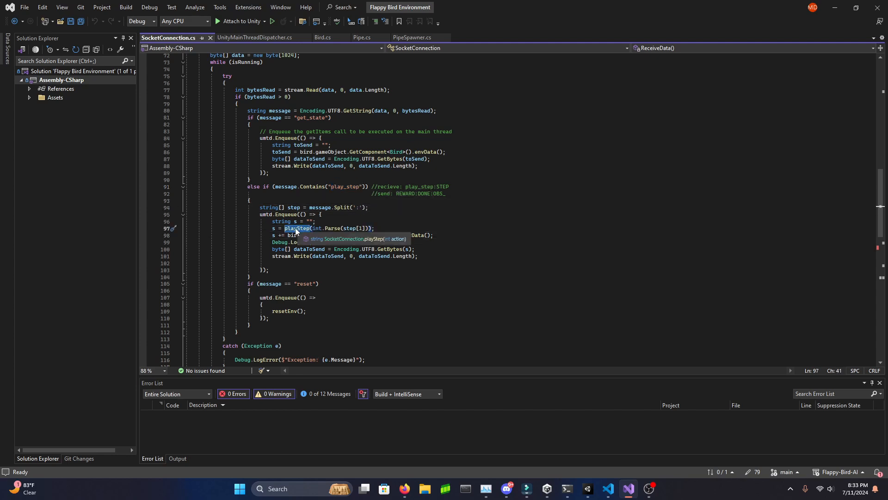
{"action": "left_click", "coordinate": [322, 37]}
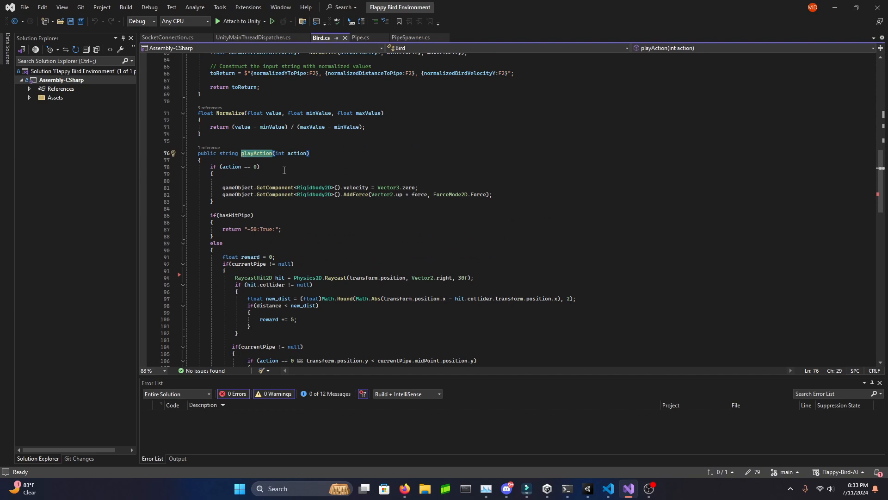
{"action": "mouse_move", "coordinate": [312, 185]}
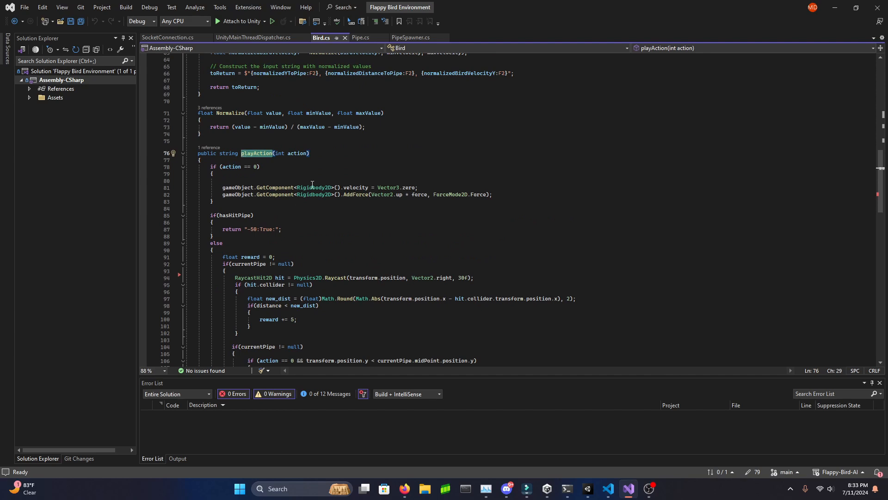
- Mark the hit-pipe return string in Bird.cs's playAction method
{"action": "scroll", "scroll_direction": "down", "scroll_amount": 3}
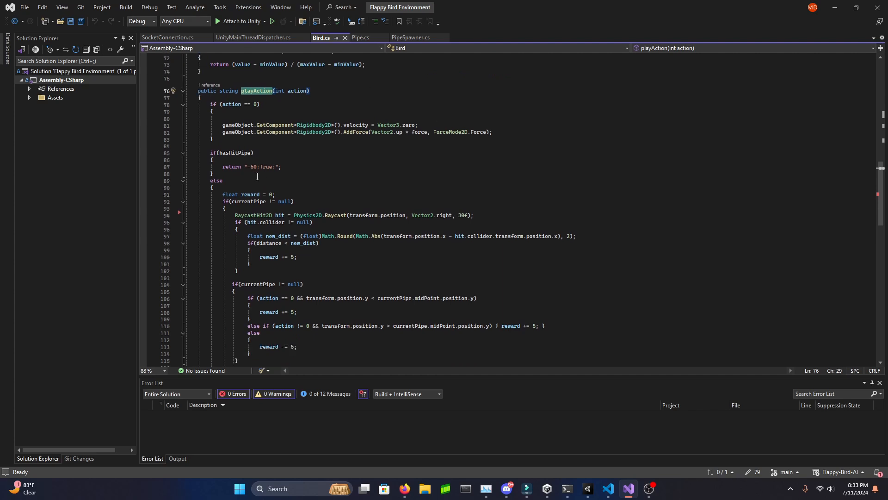
{"action": "double_click", "coordinate": [235, 153]}
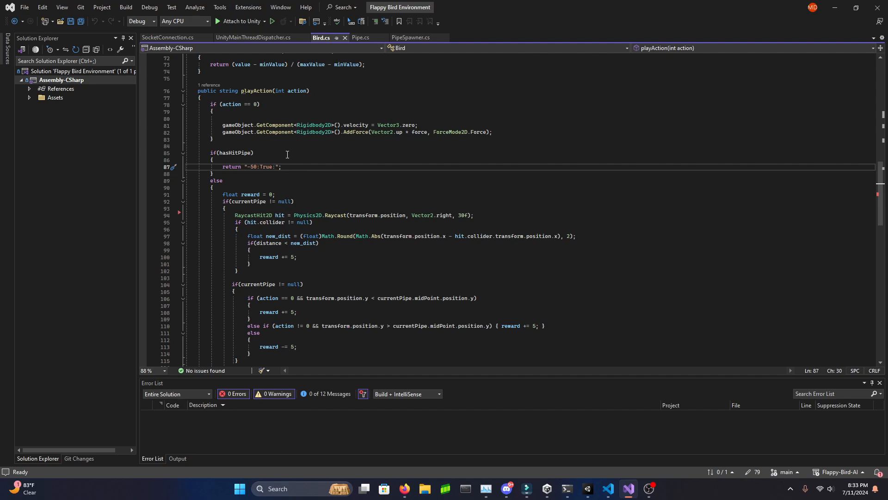
{"action": "mouse_move", "coordinate": [362, 53]}
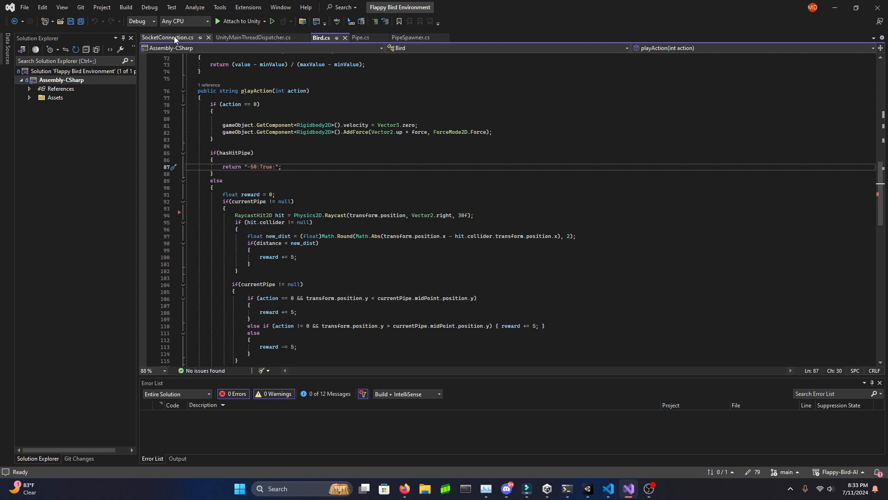
- Highlight the step value passed to playStep in SocketConnection.cs and return to the Python editor
{"action": "left_click", "coordinate": [166, 37]}
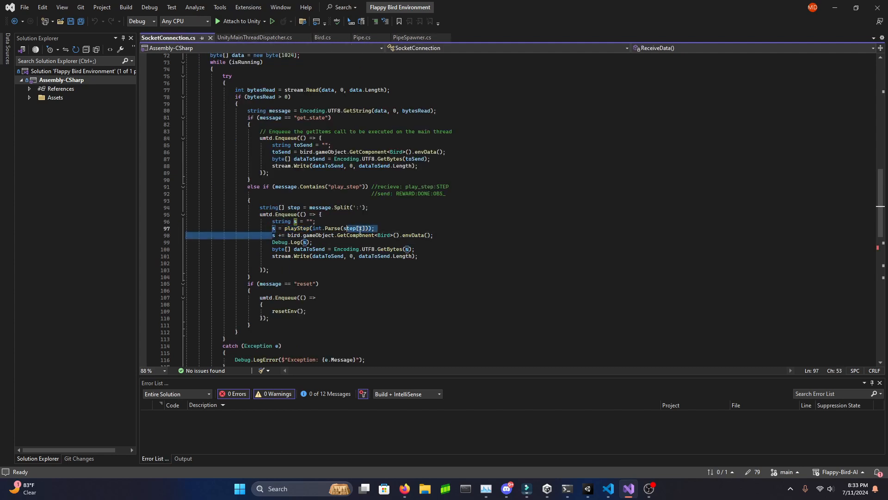
{"action": "double_click", "coordinate": [414, 235]}
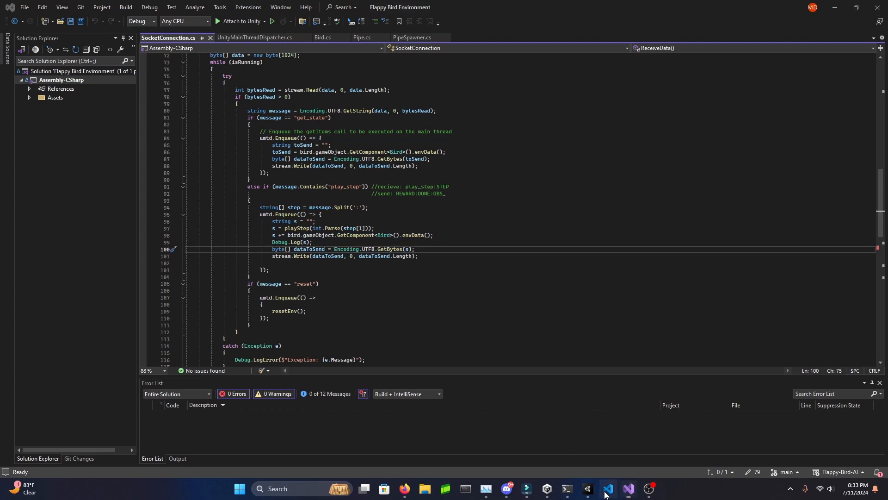
{"action": "left_click", "coordinate": [609, 489]}
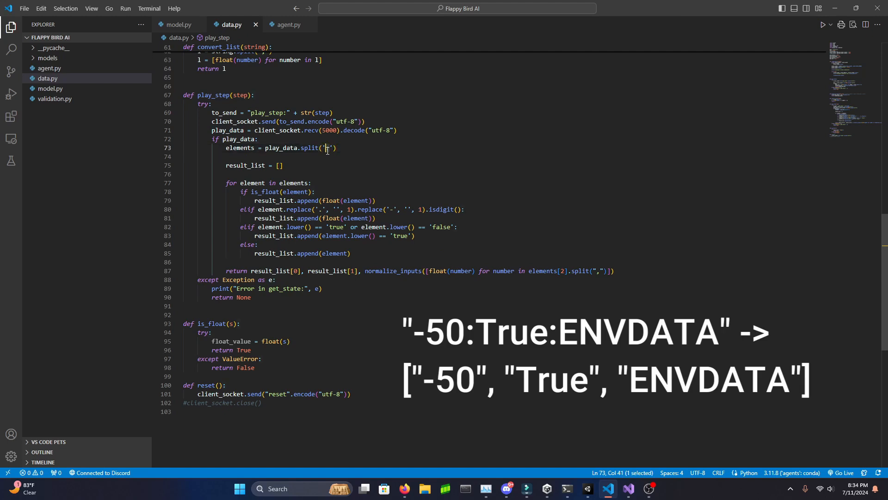
- Point out where play_step splits the reply, its second return element and the normalize_inputs call
{"action": "left_click", "coordinate": [357, 156]}
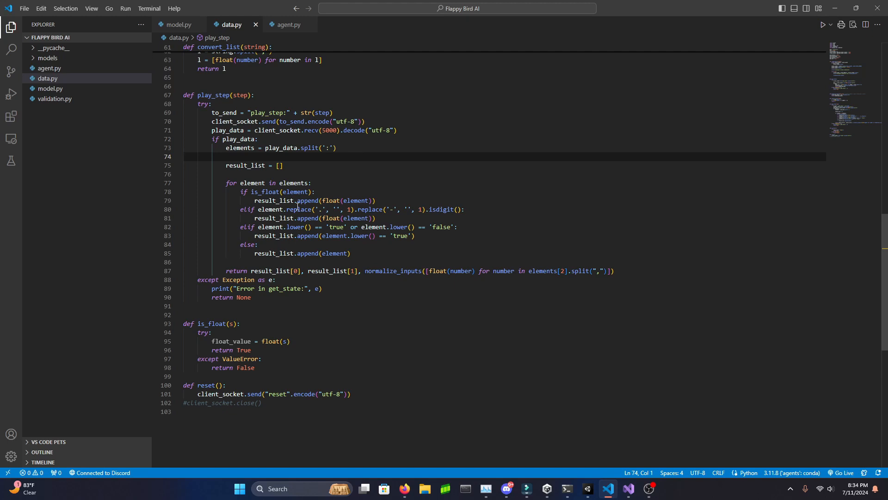
{"action": "left_click", "coordinate": [294, 271]}
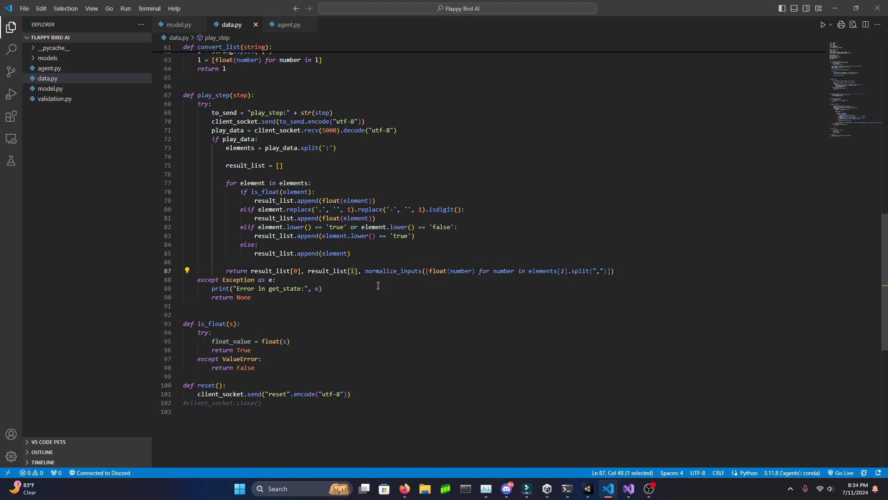
{"action": "mouse_move", "coordinate": [366, 261]}
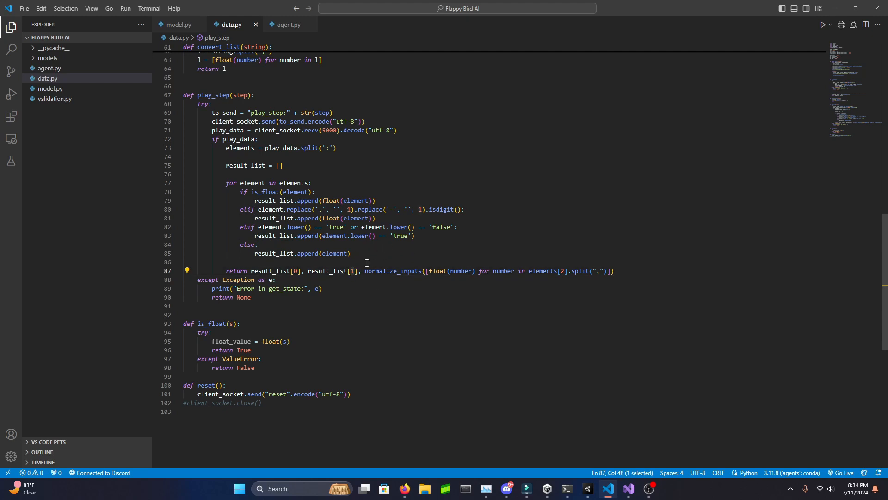
{"action": "double_click", "coordinate": [392, 271]}
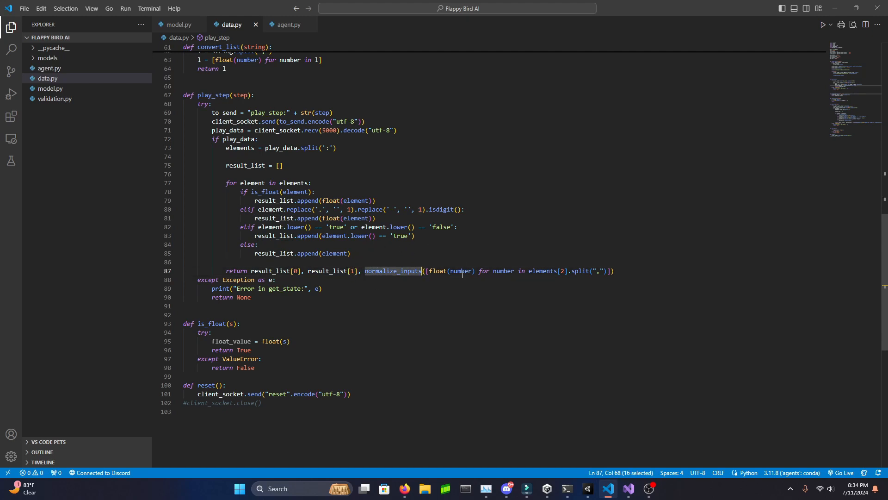
{"action": "mouse_move", "coordinate": [404, 207]}
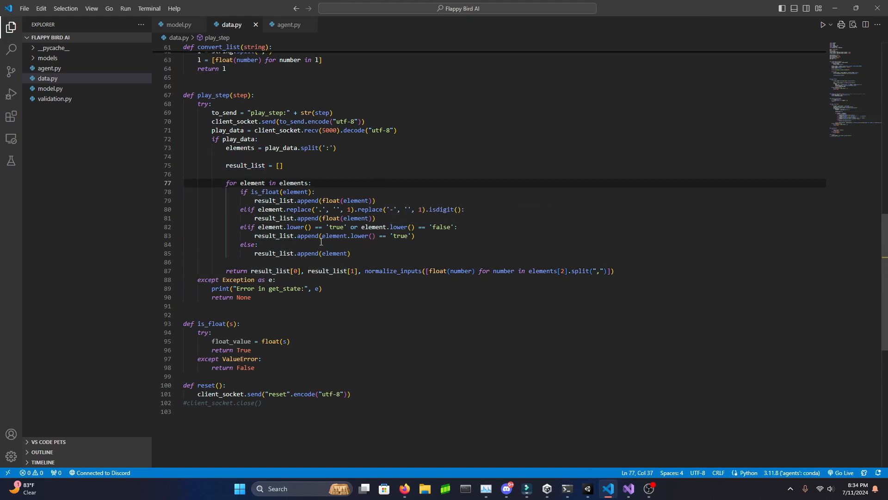
- Mark the parsing loop's fallback else branch and bring up agent.py's training loop
{"action": "double_click", "coordinate": [265, 192]}
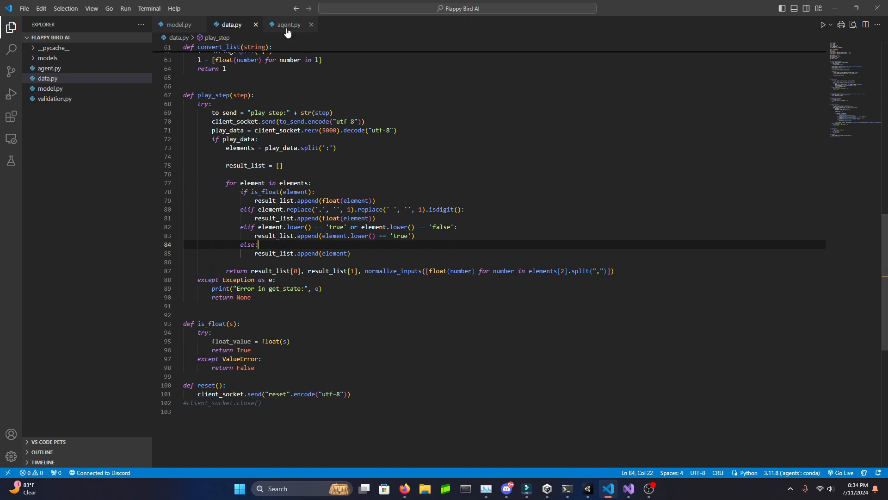
{"action": "left_click", "coordinate": [289, 24]}
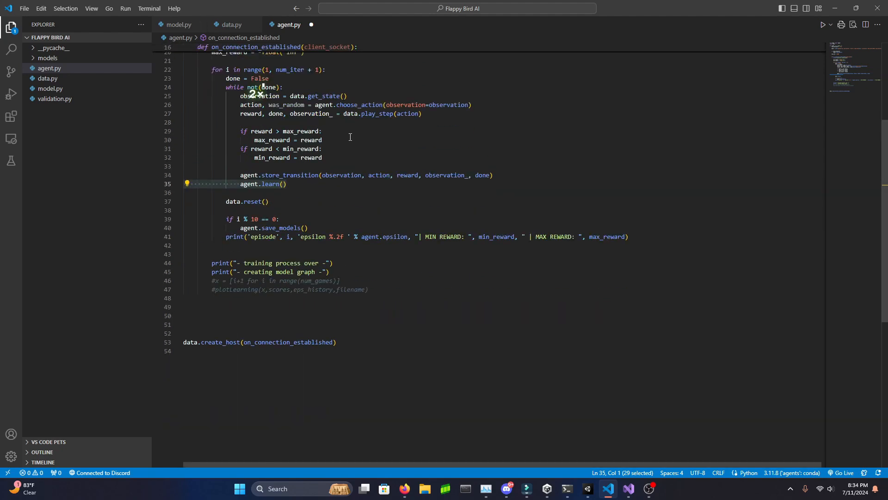
{"action": "left_click", "coordinate": [179, 24]}
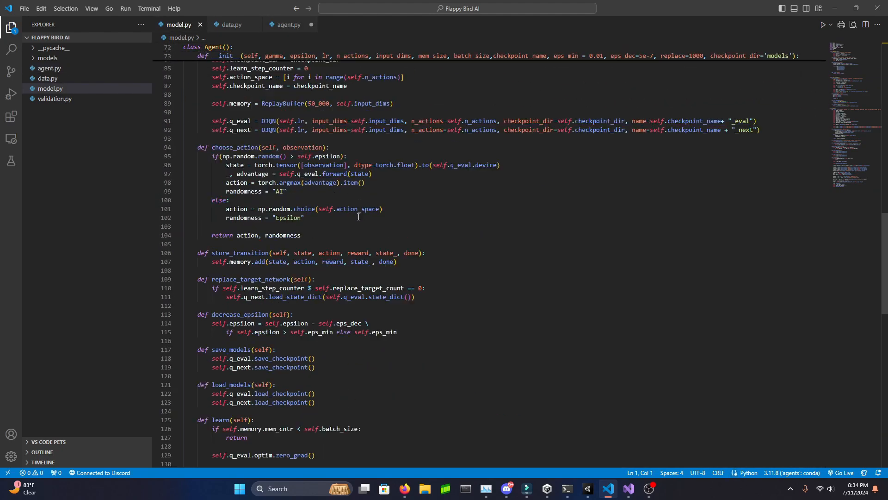
{"action": "scroll", "scroll_direction": "down", "scroll_amount": 3}
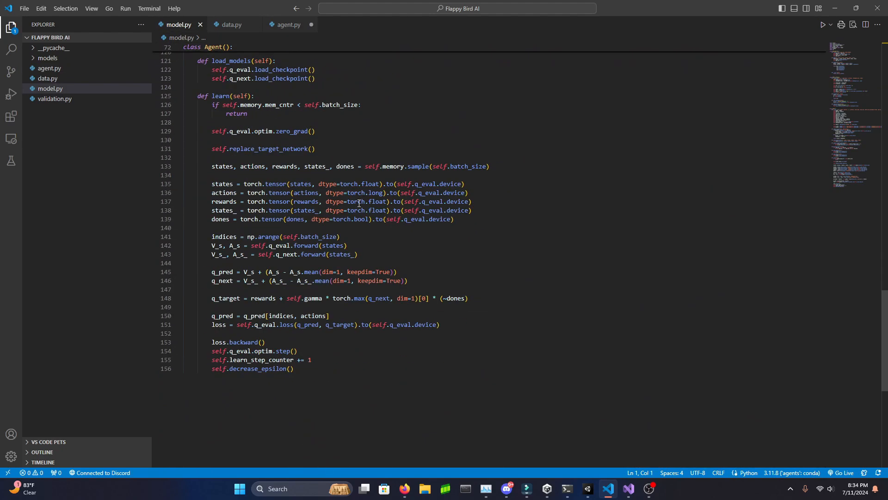
{"action": "left_click", "coordinate": [287, 24]}
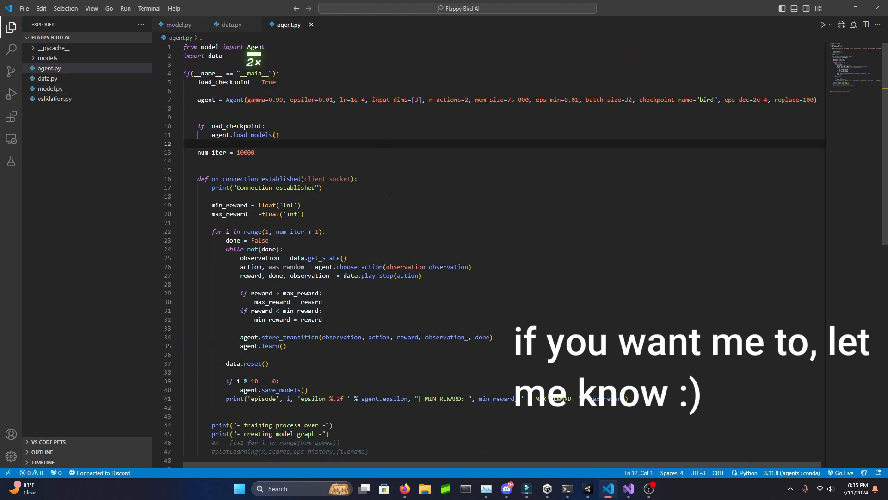
{"action": "scroll", "scroll_direction": "down", "scroll_amount": 3}
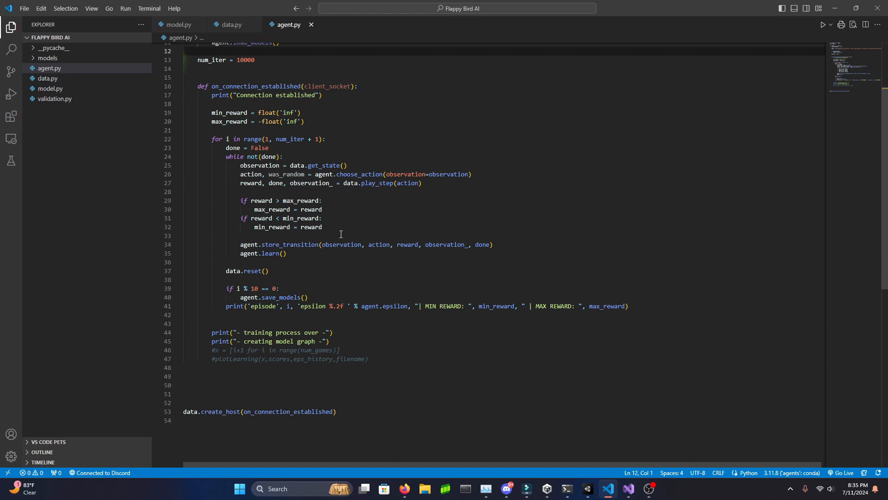
{"action": "mouse_move", "coordinate": [289, 174]}
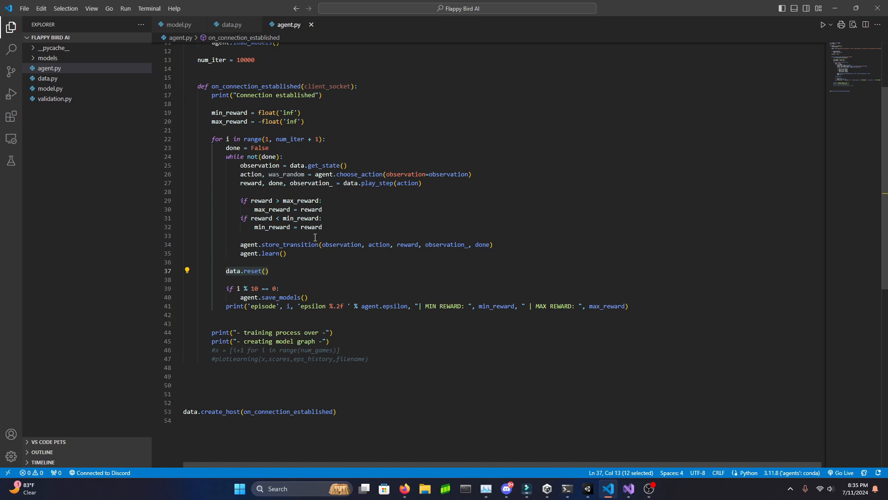
{"action": "double_click", "coordinate": [277, 183]}
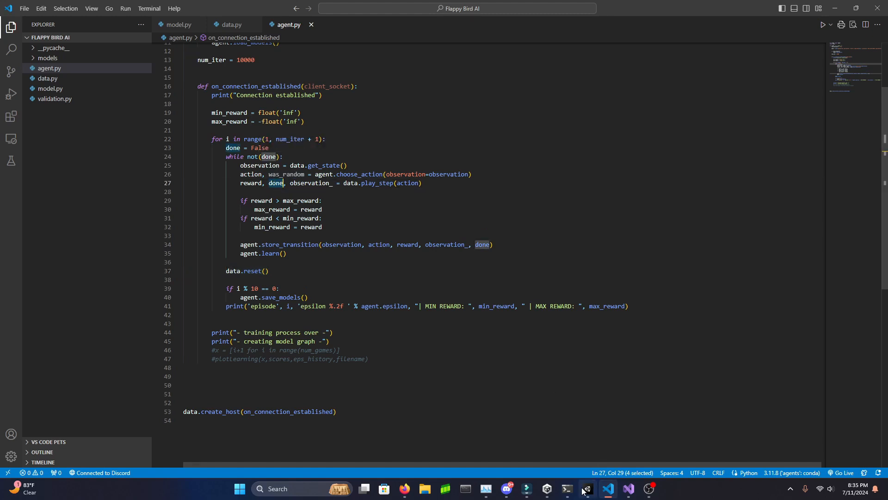
- Return to SocketConnection.cs in Visual Studio and point into the resetEnv method body
{"action": "left_click", "coordinate": [608, 489]}
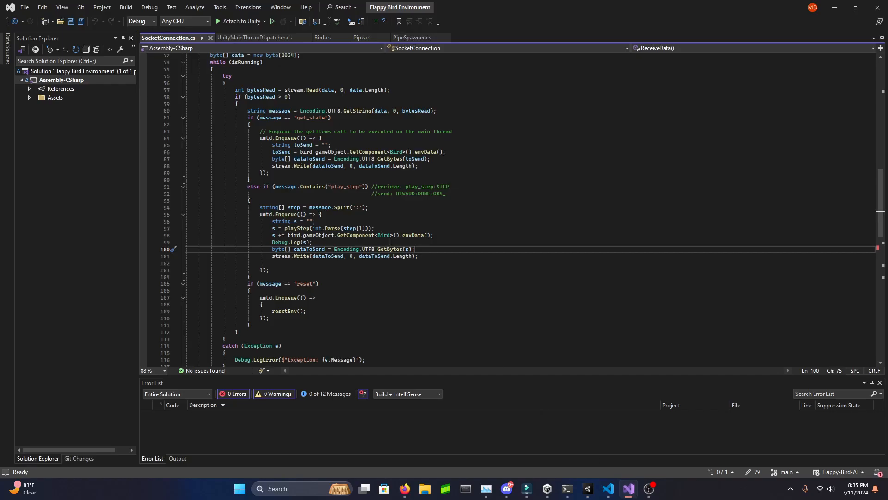
{"action": "scroll", "scroll_direction": "down", "scroll_amount": 3}
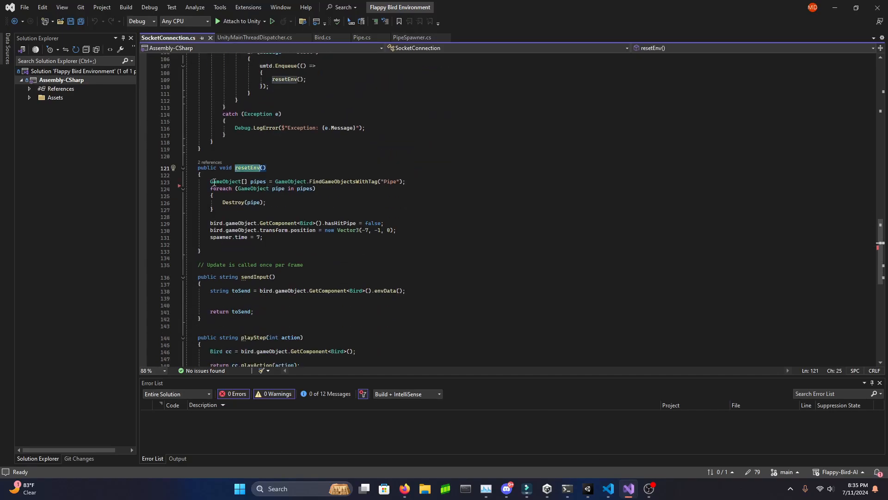
{"action": "left_click", "coordinate": [261, 237]}
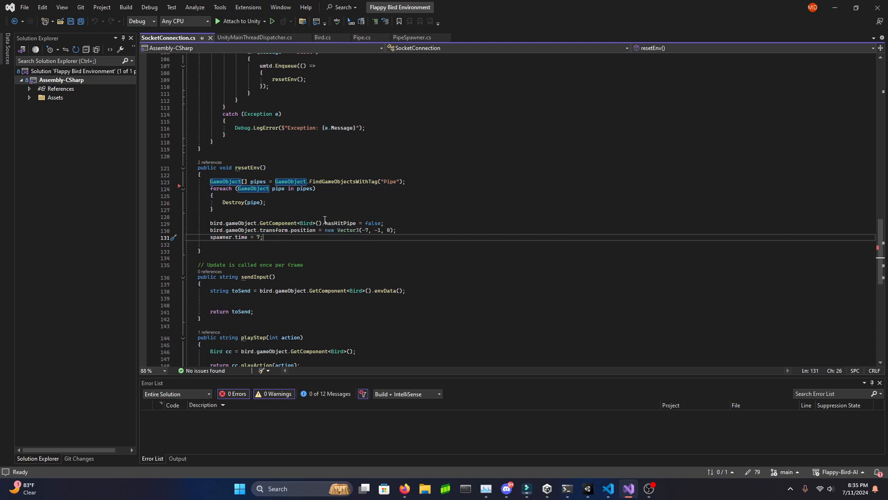
{"action": "mouse_move", "coordinate": [398, 217]}
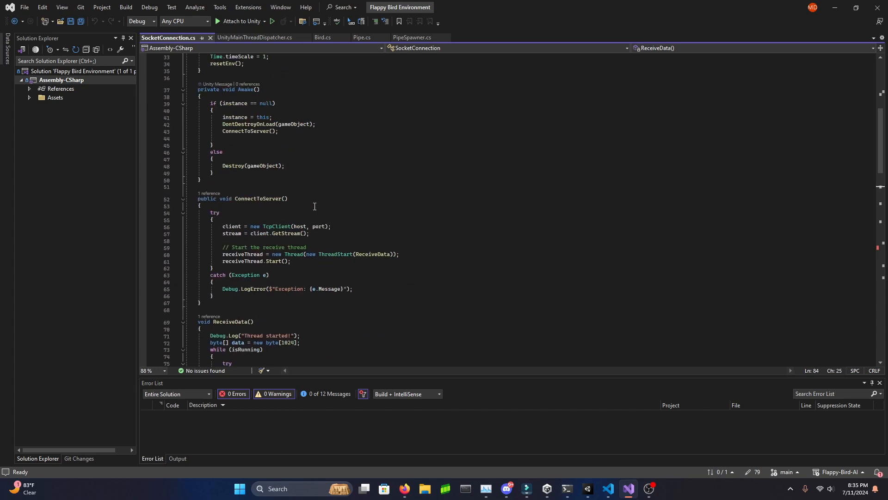
{"action": "scroll", "scroll_direction": "down", "scroll_amount": 3}
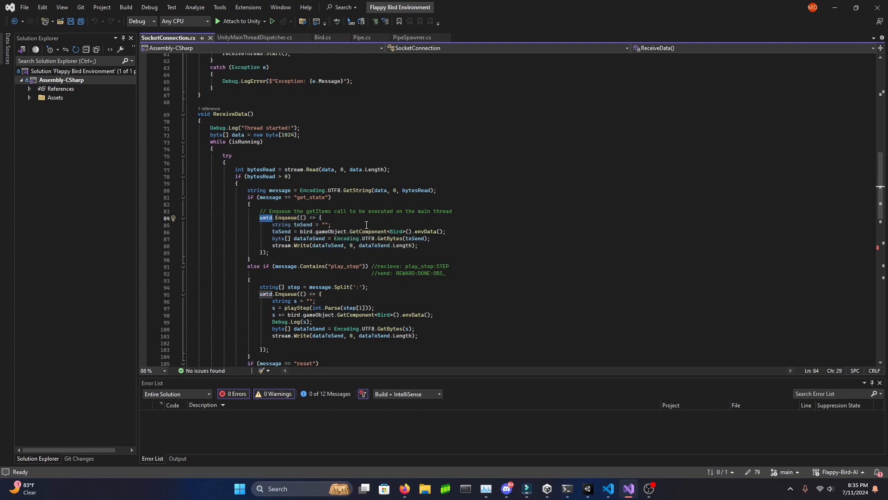
{"action": "left_click", "coordinate": [262, 218]}
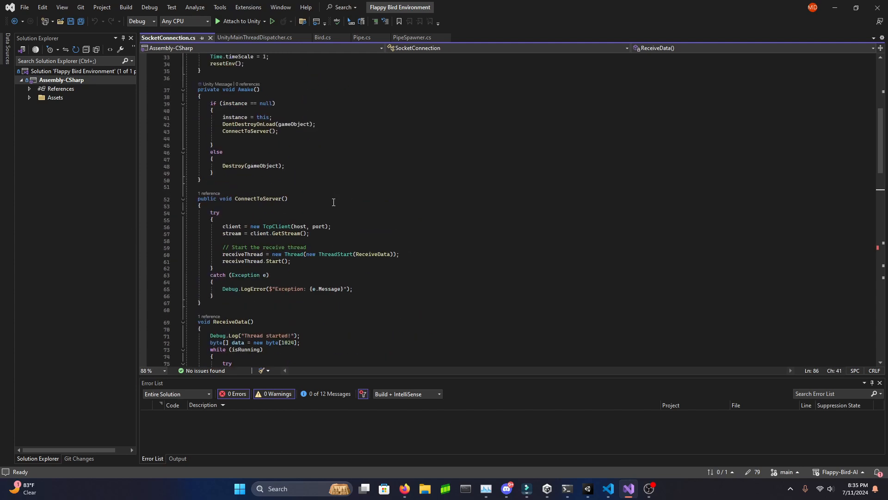
{"action": "scroll", "scroll_direction": "down", "scroll_amount": 3}
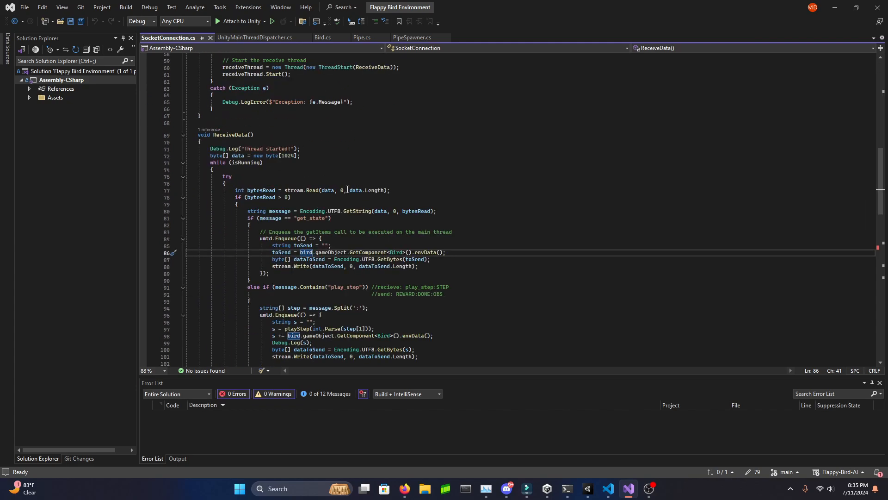